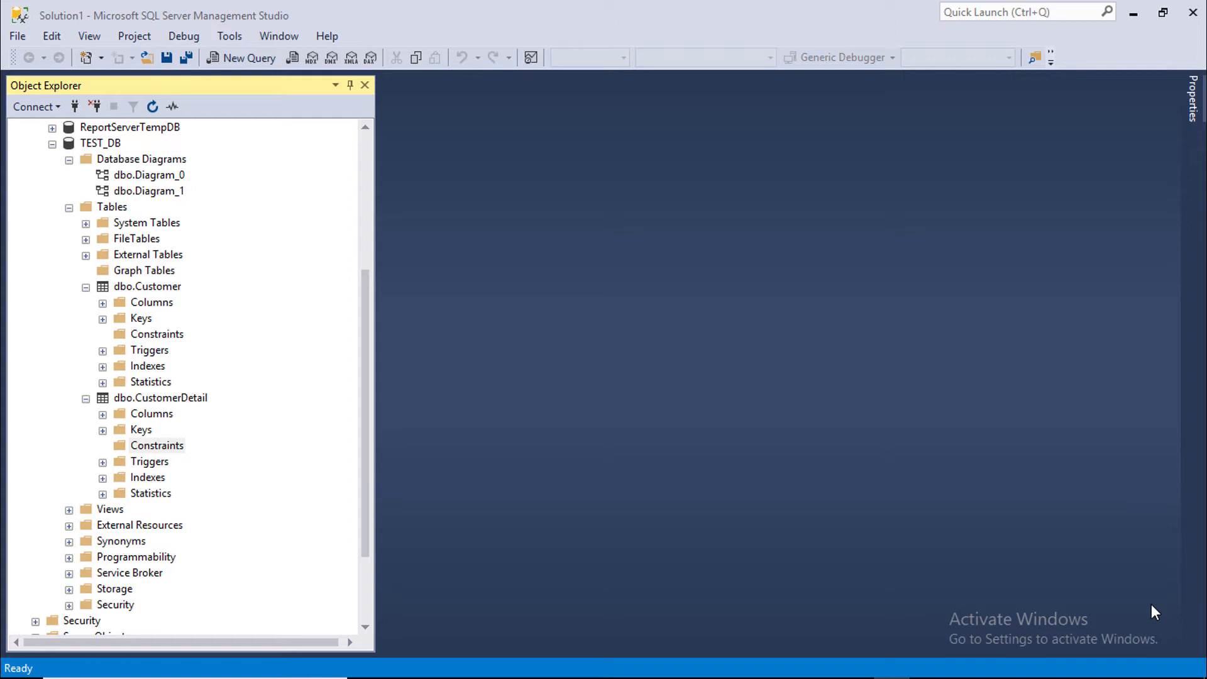
Open the CustomerDetail table from TEST_DB in Design view
left_click(100, 144)
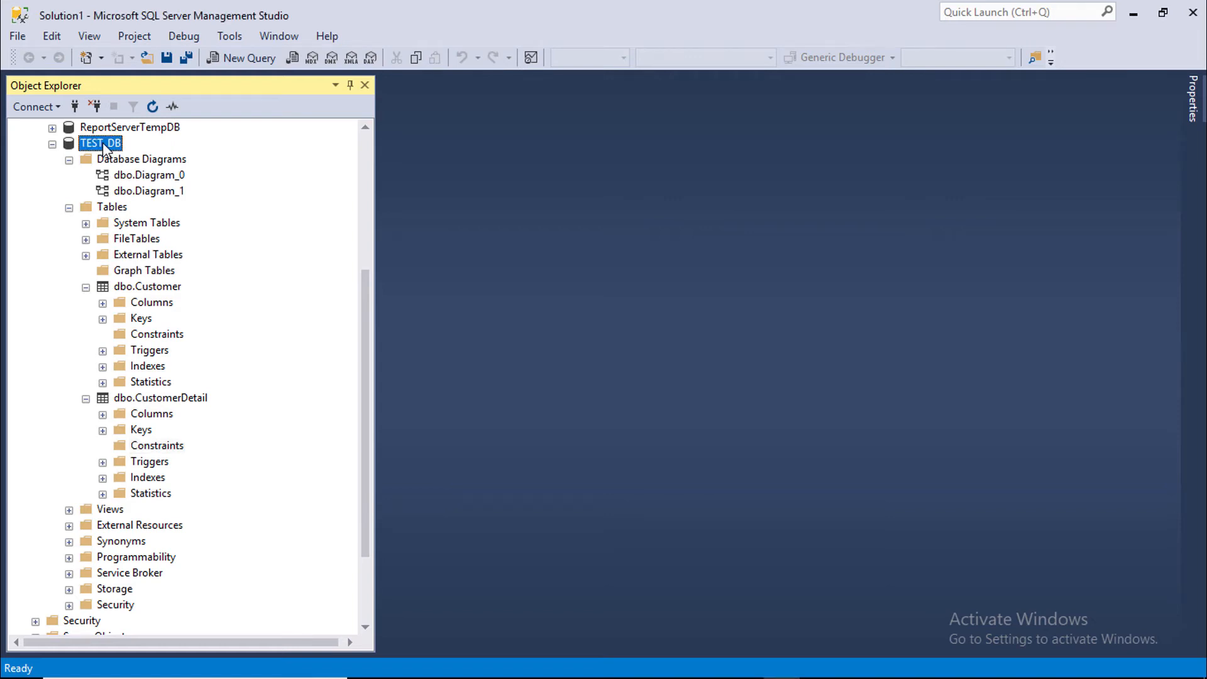
left_click(147, 285)
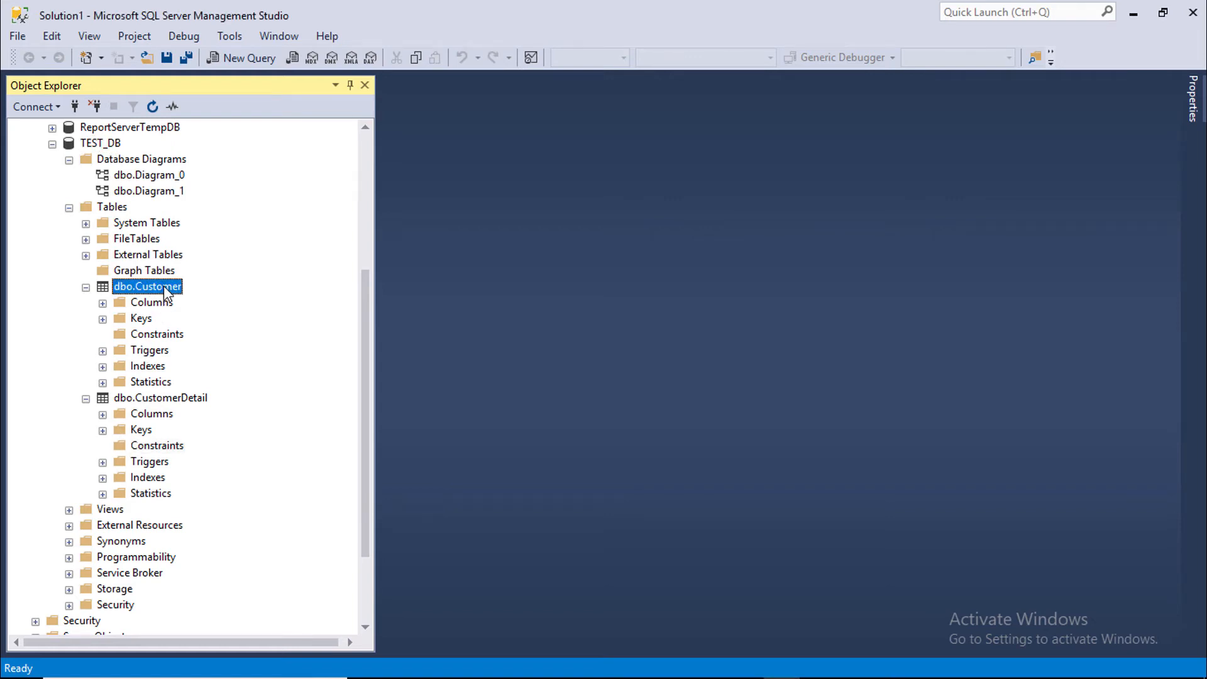
left_click(161, 398)
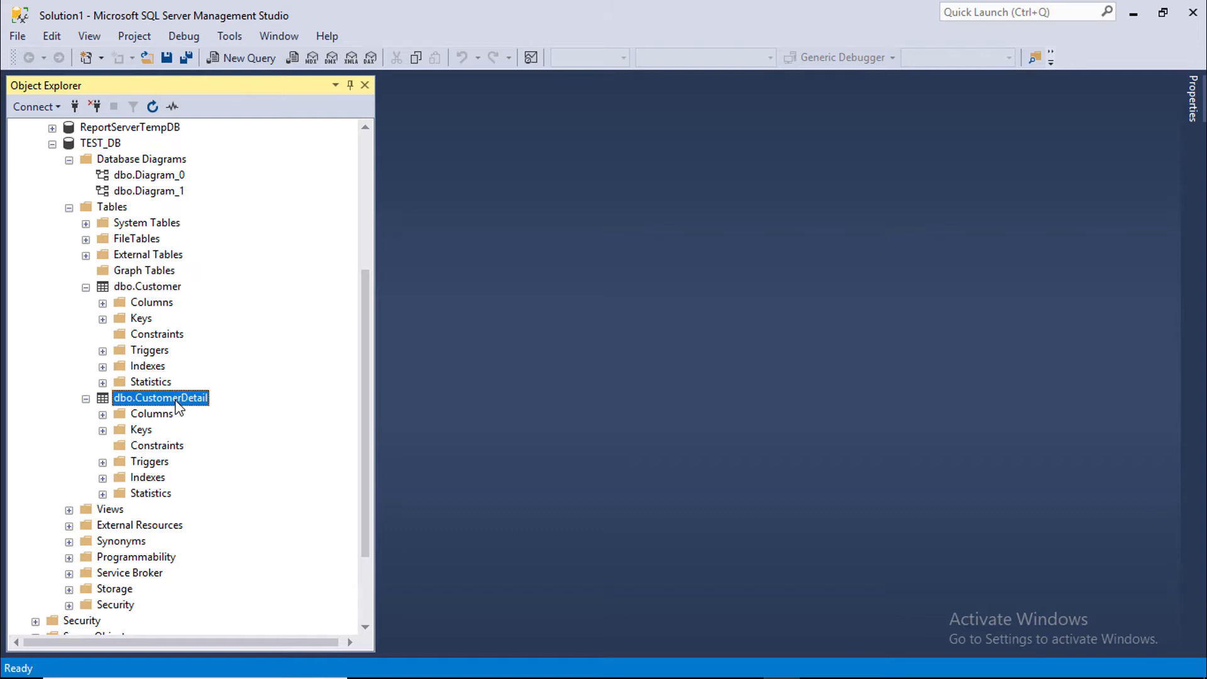
right_click(160, 398)
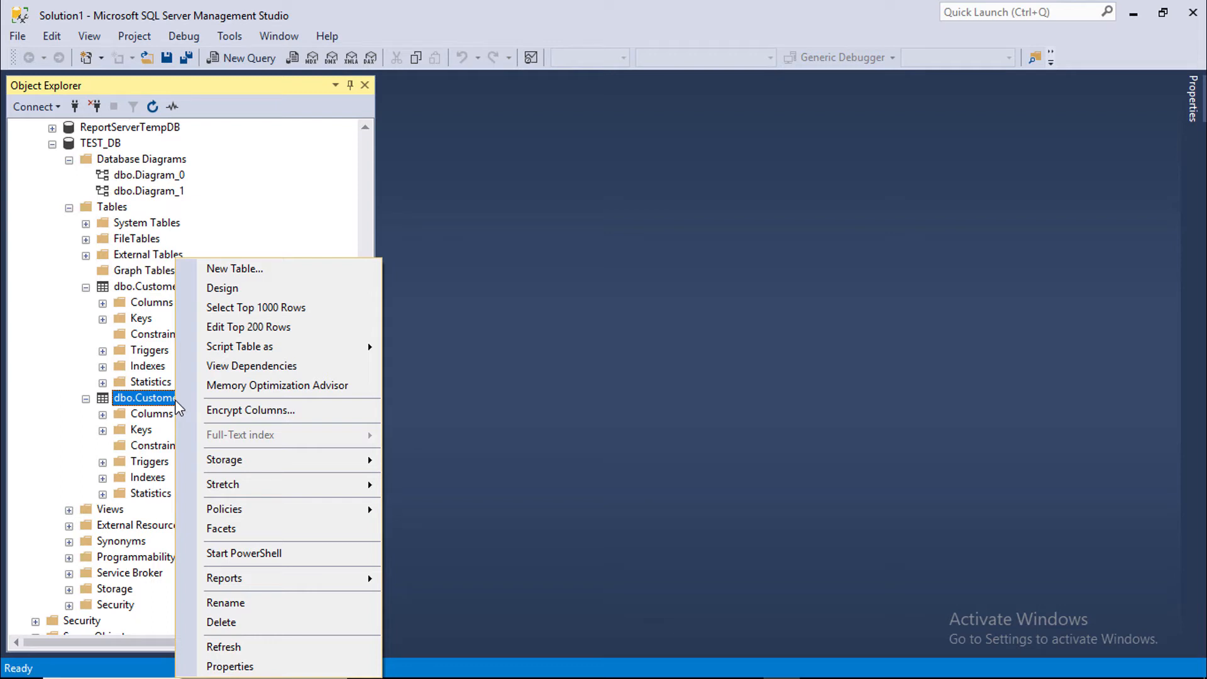
mouse_move(276, 275)
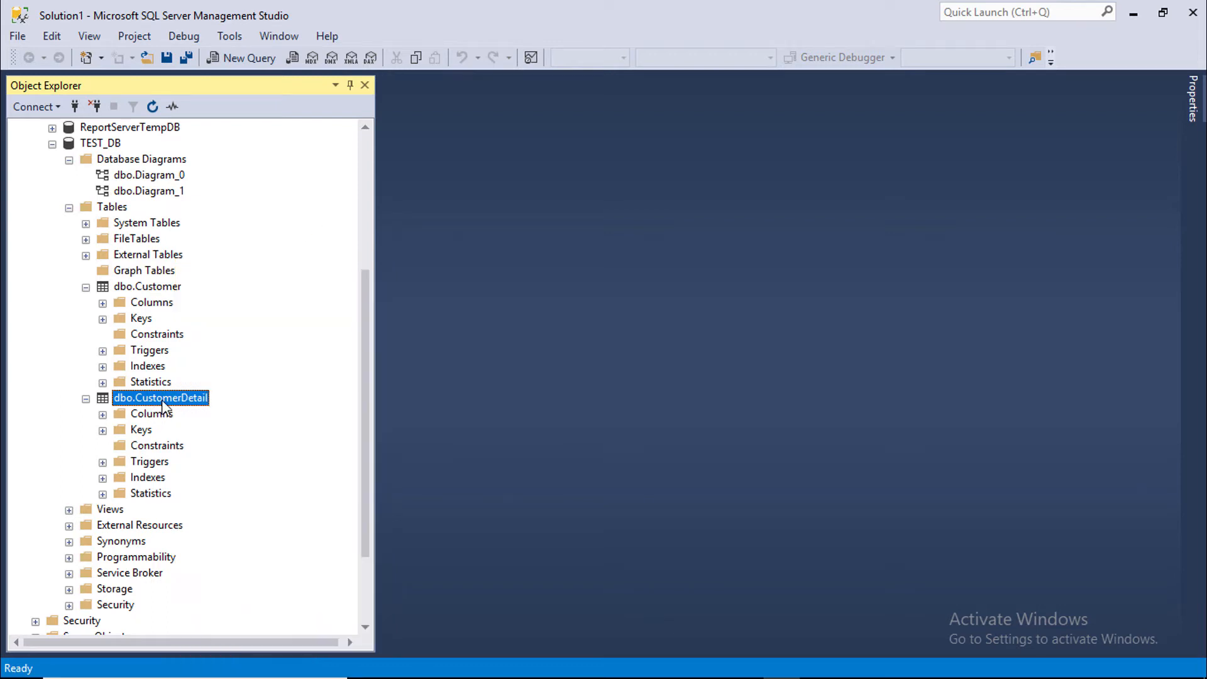
mouse_move(239, 301)
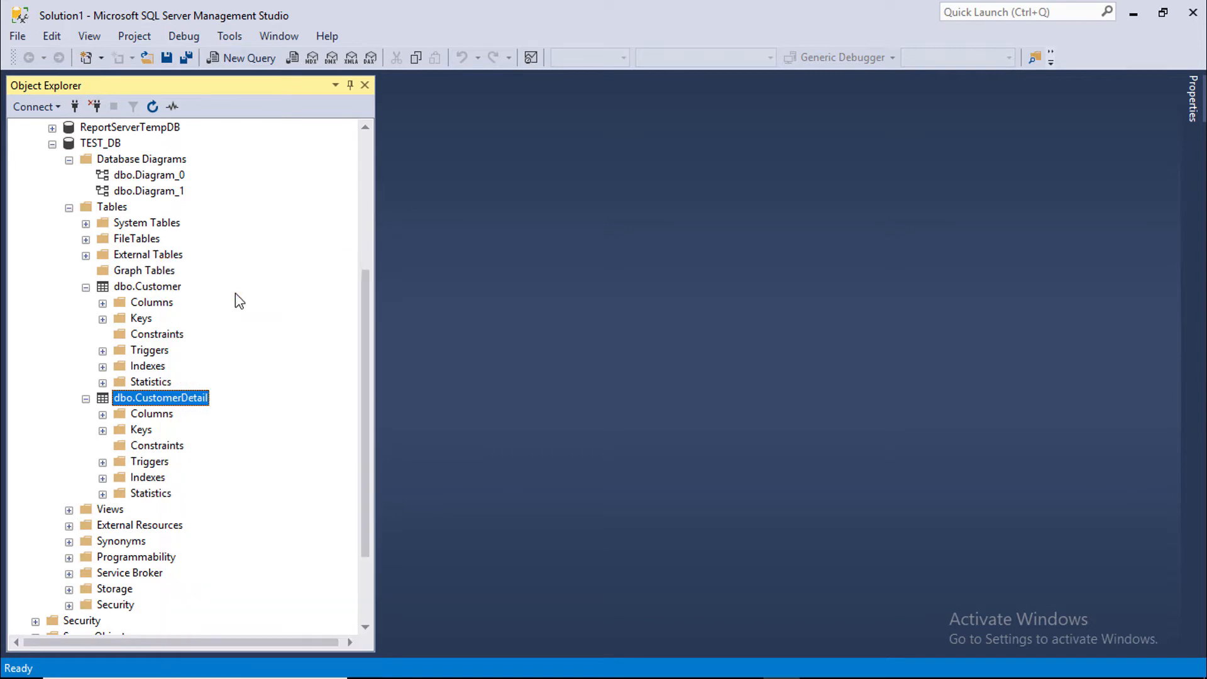
double_click(160, 398)
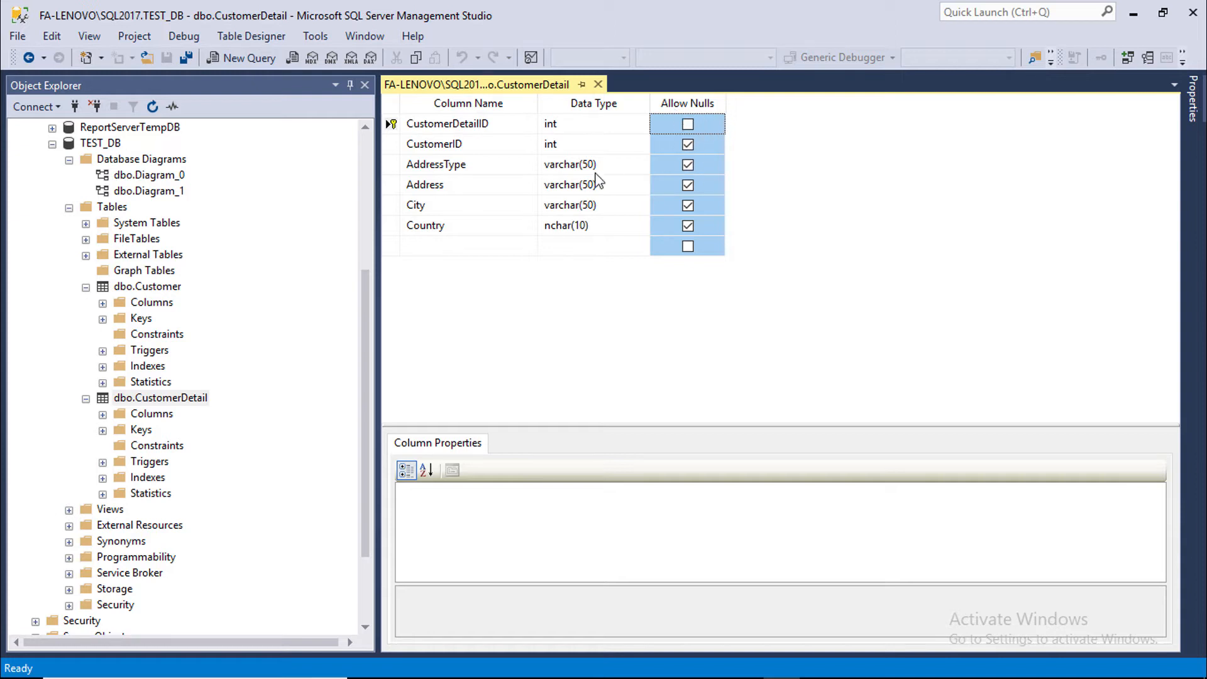
mouse_move(407, 145)
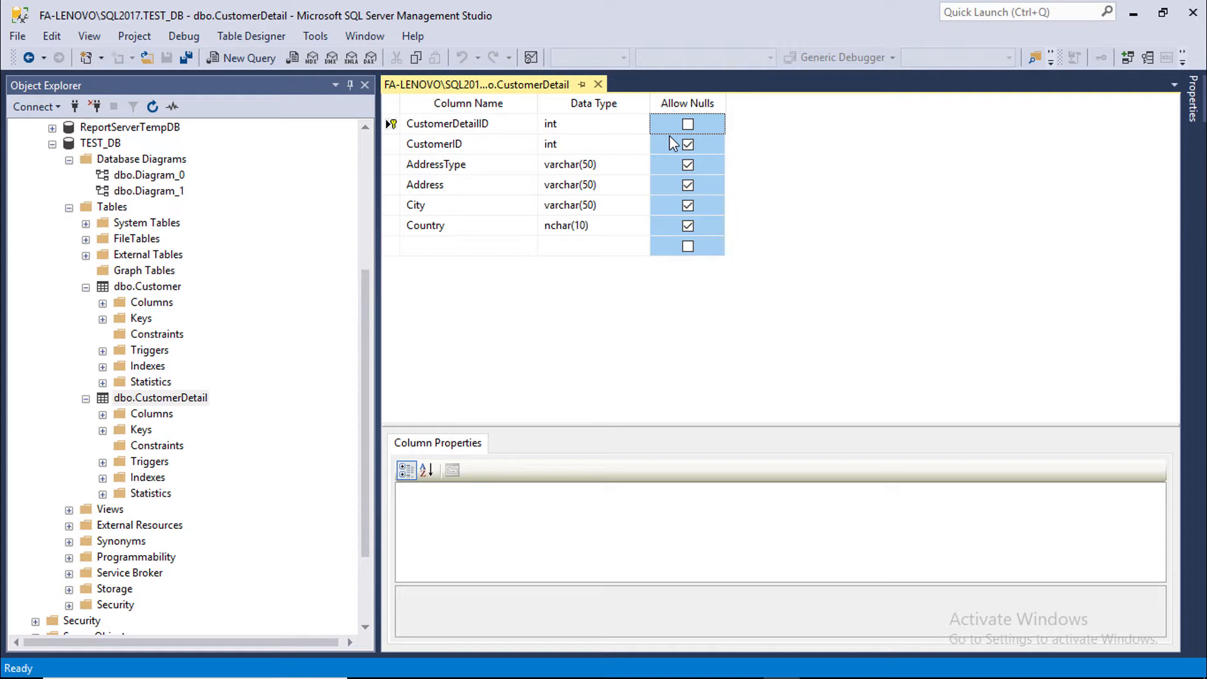
Clear Allow Nulls on Country, save the CustomerDetail design and confirm
left_click(686, 225)
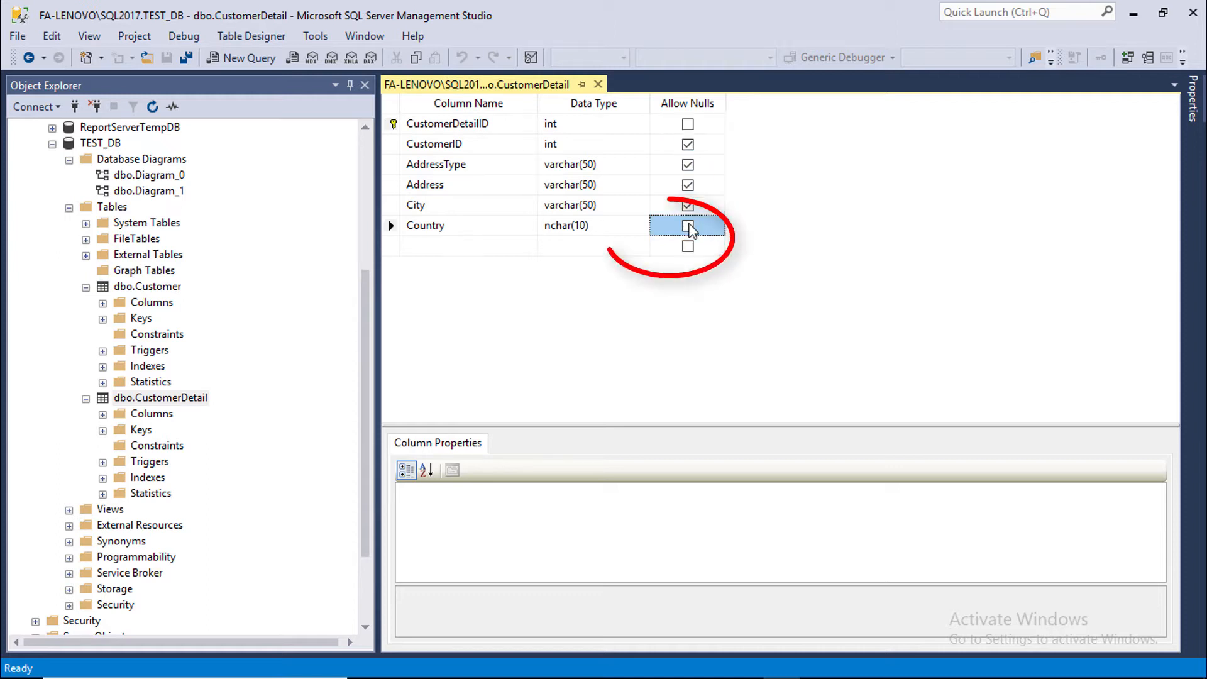
left_click(687, 225)
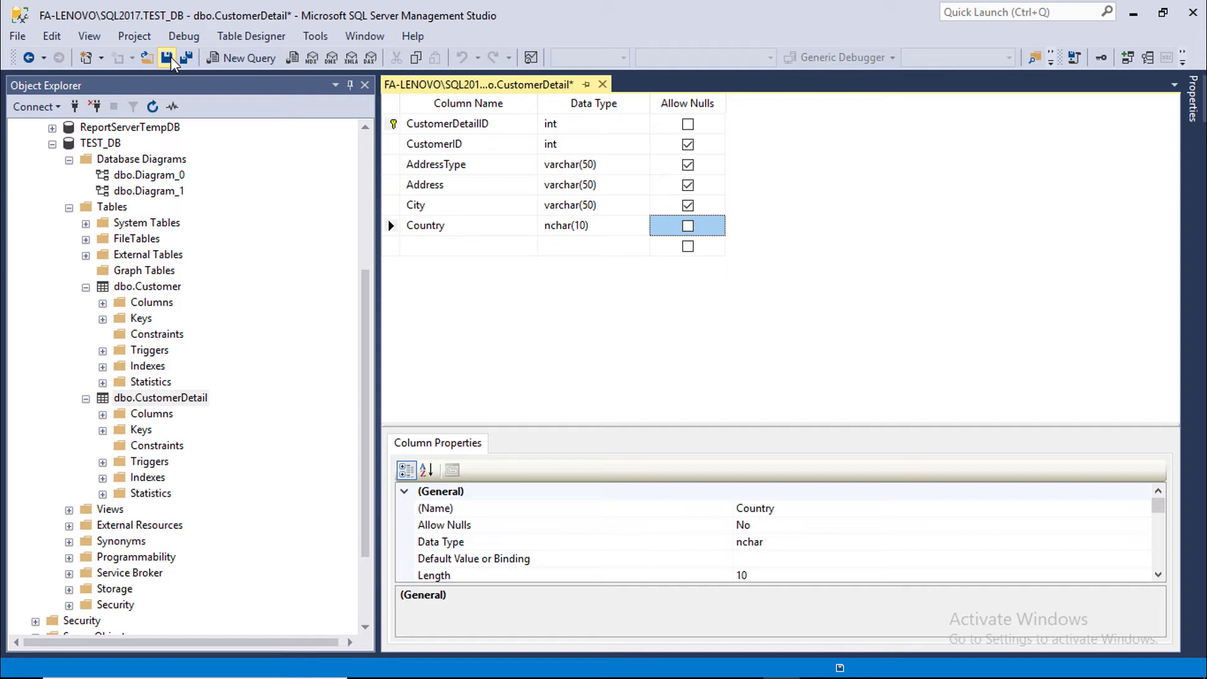
left_click(166, 58)
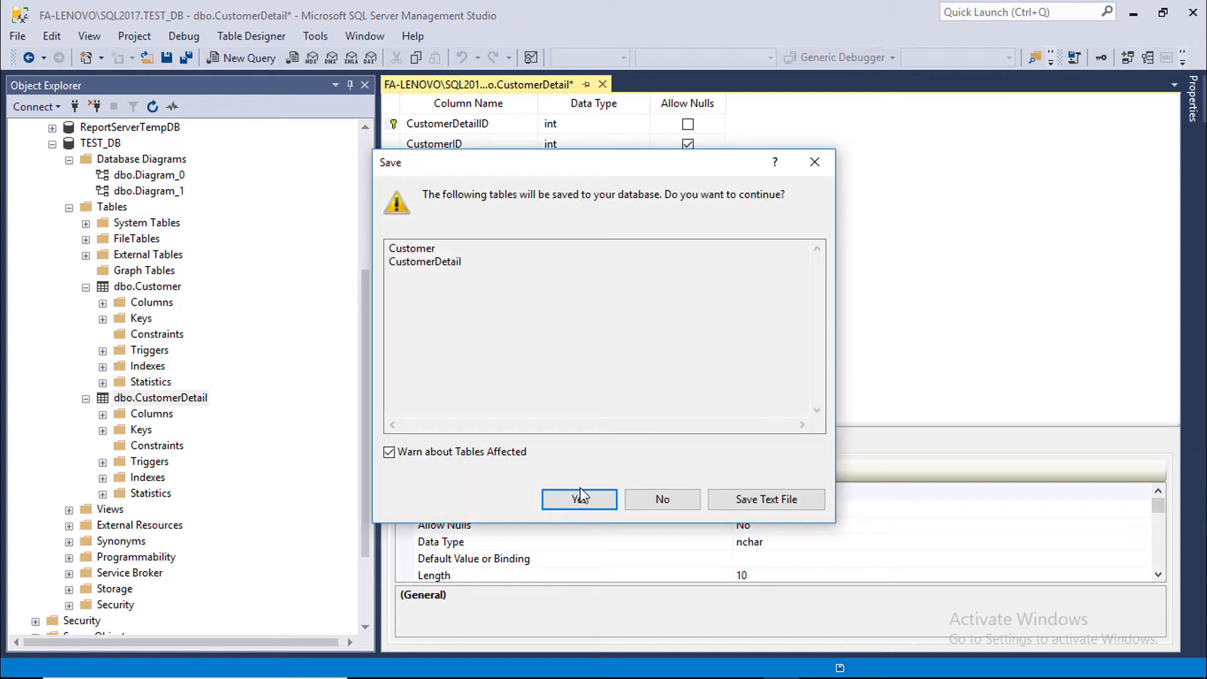
left_click(579, 498)
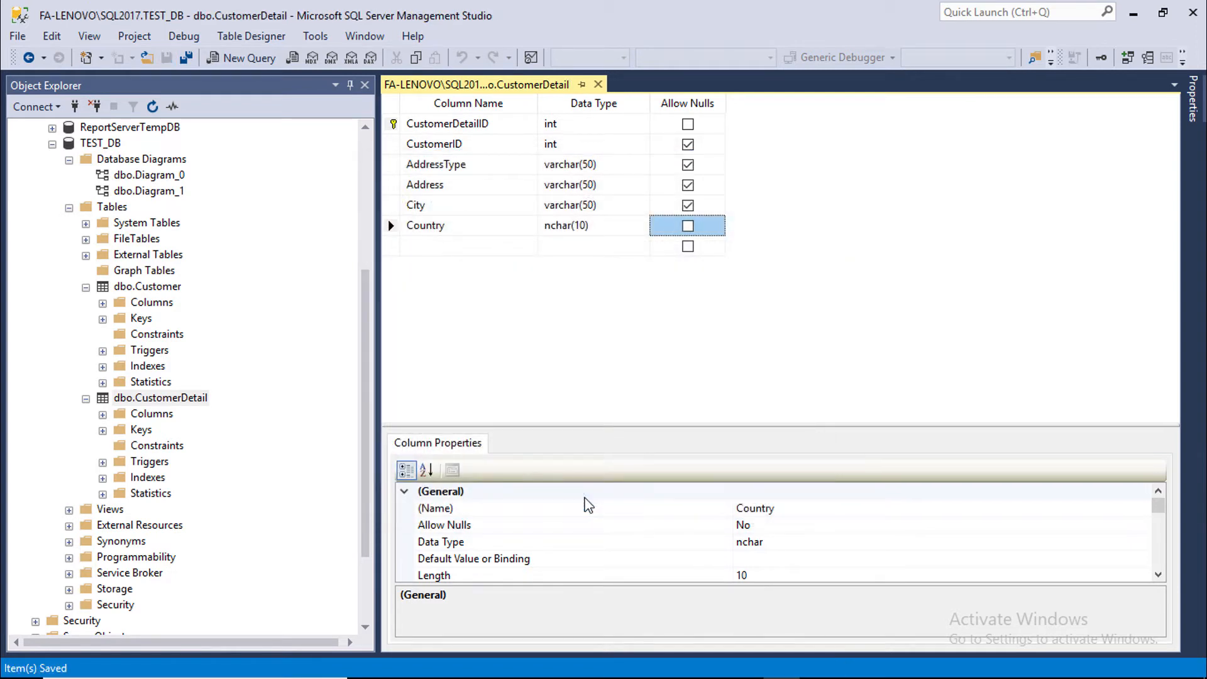
left_click(160, 397)
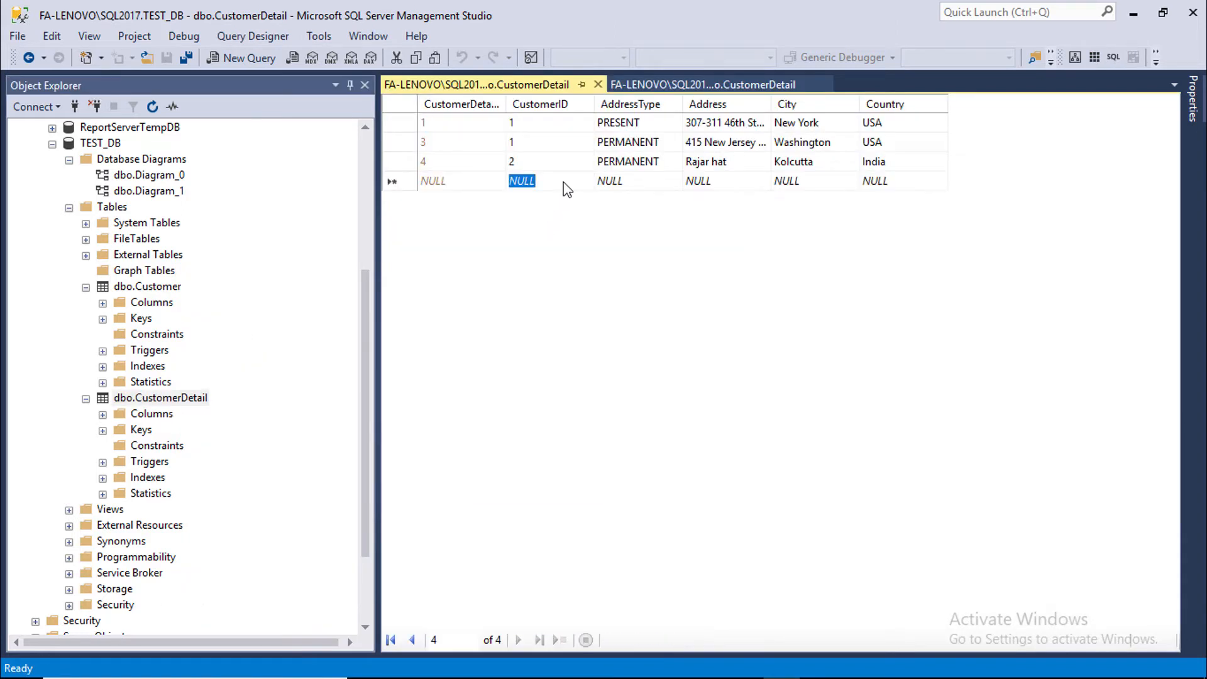
Enter a new CustomerDetail row with value 1 and city london, leaving Country empty
type("1")
left_click(637, 180)
type("p")
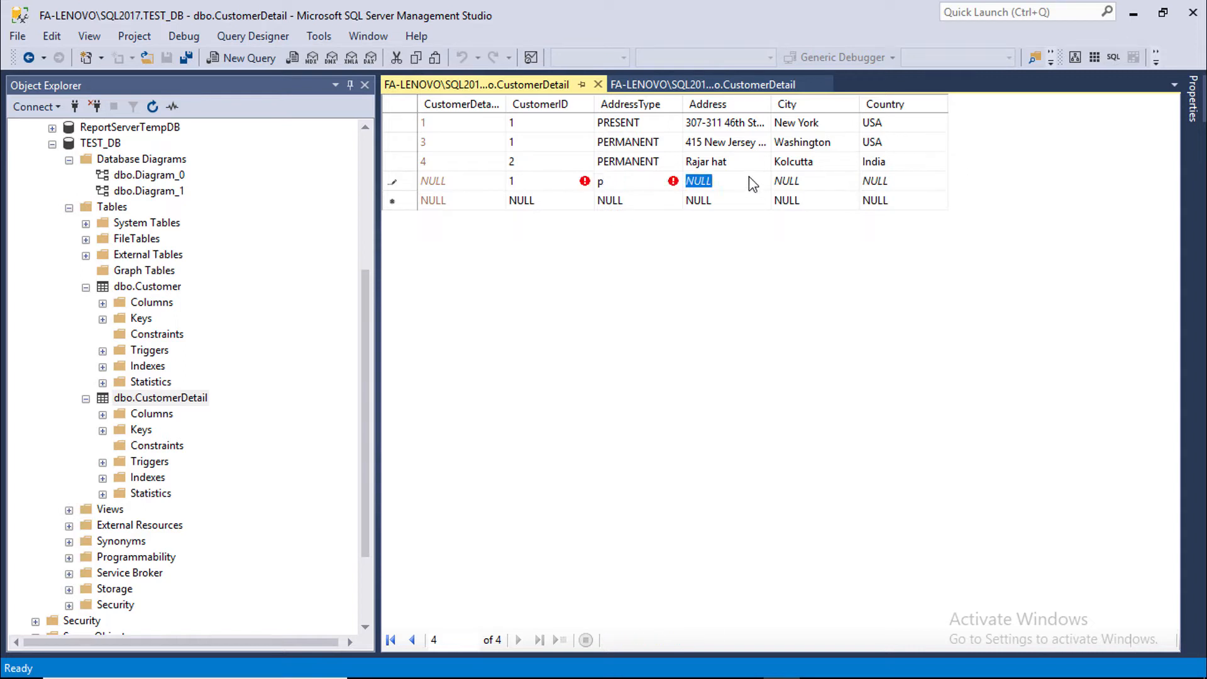
type("lon")
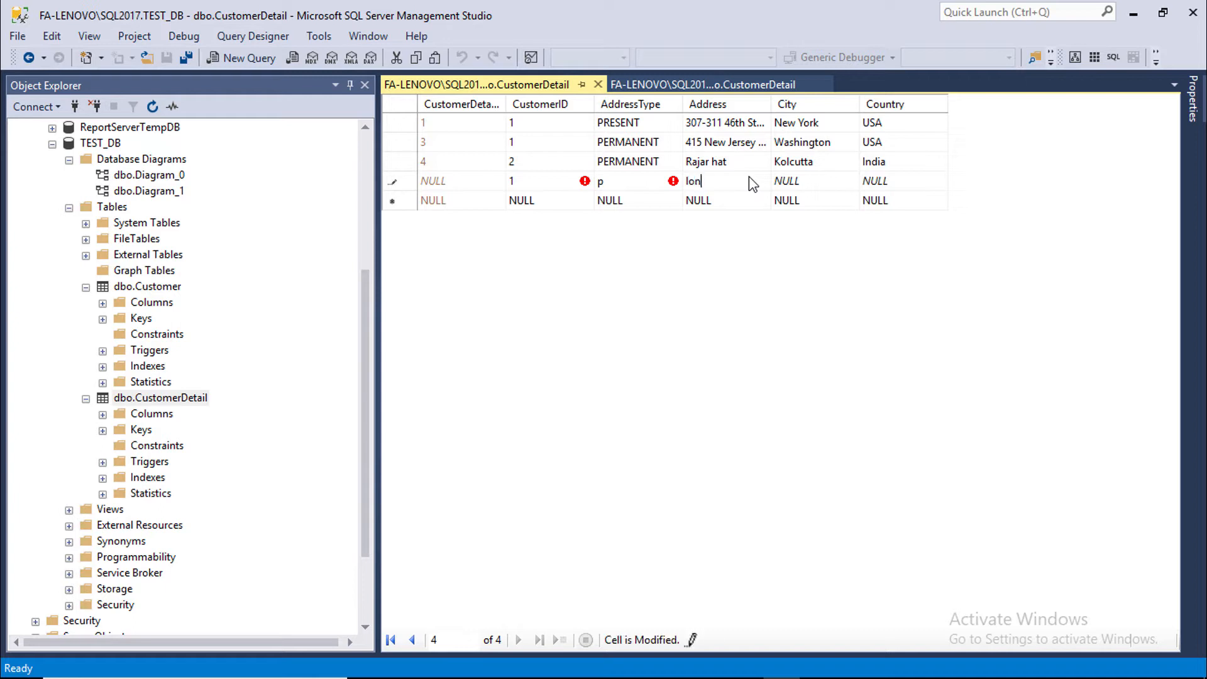
left_click(785, 180)
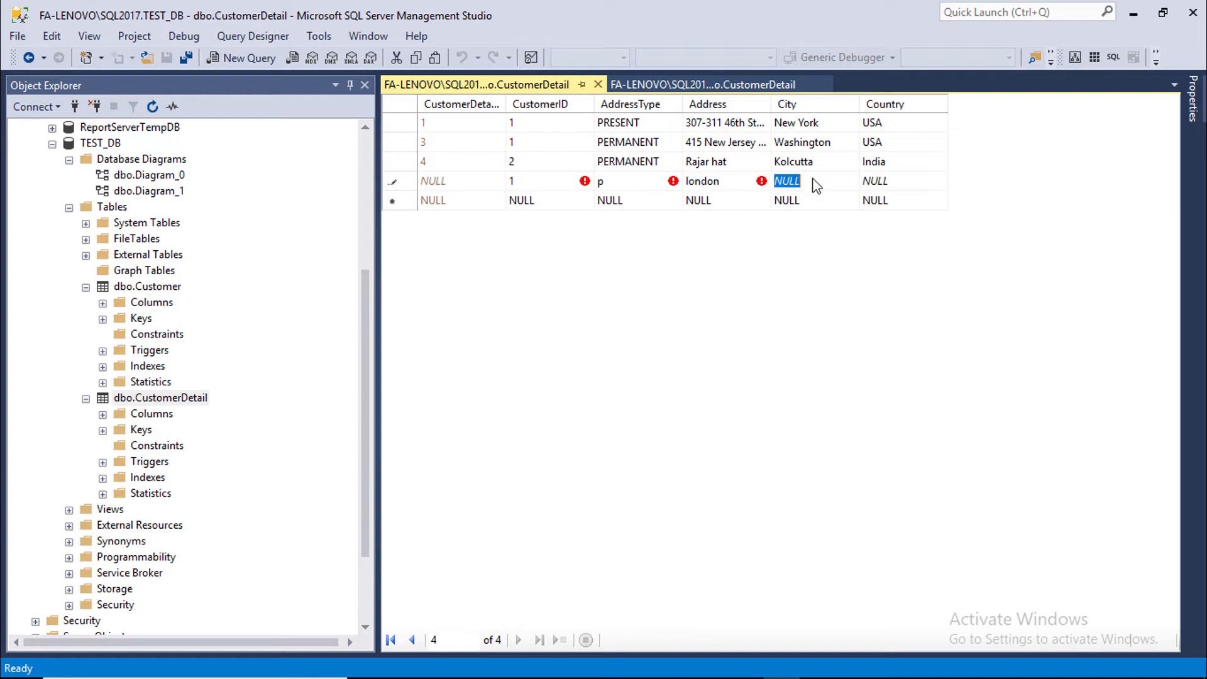
type("london")
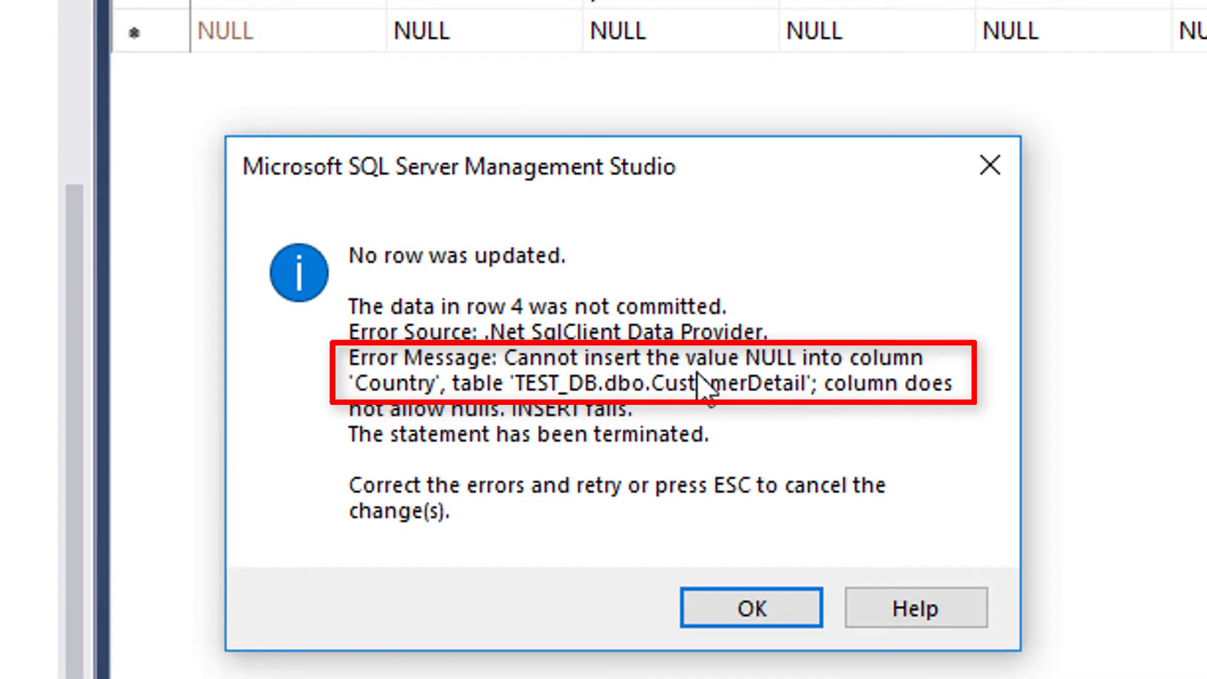
mouse_move(362, 450)
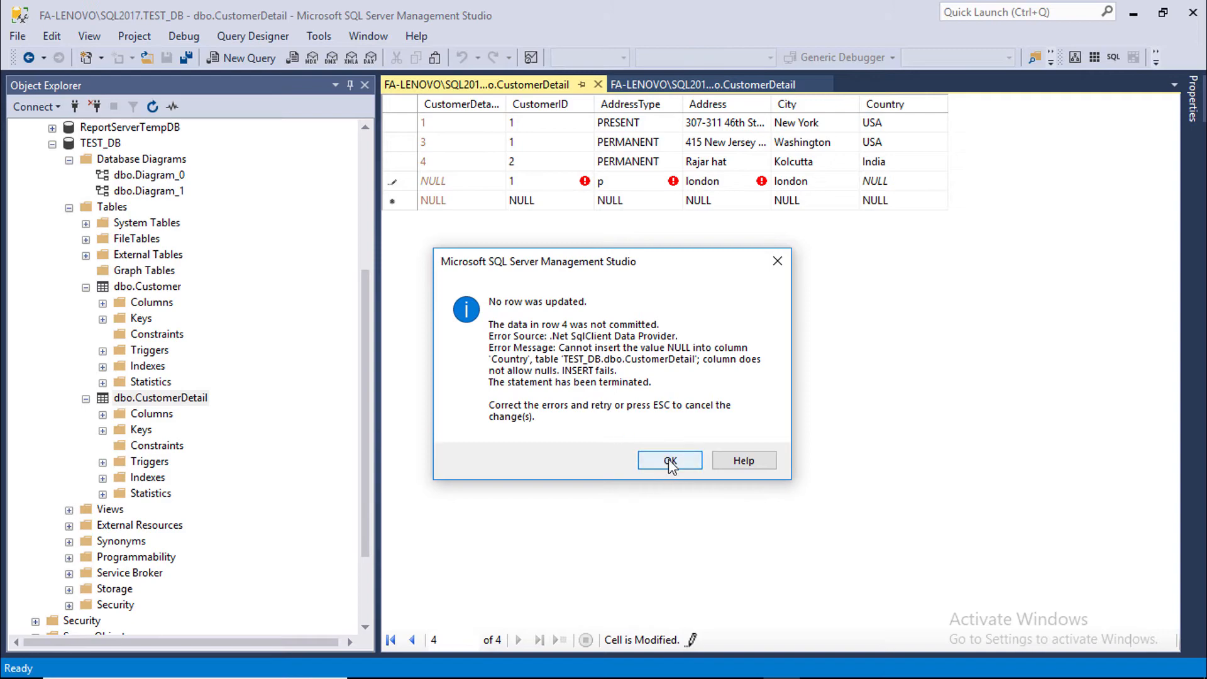
Dismiss the NULL Country error, fill Country with uk, and close the editing tabs
left_click(668, 460)
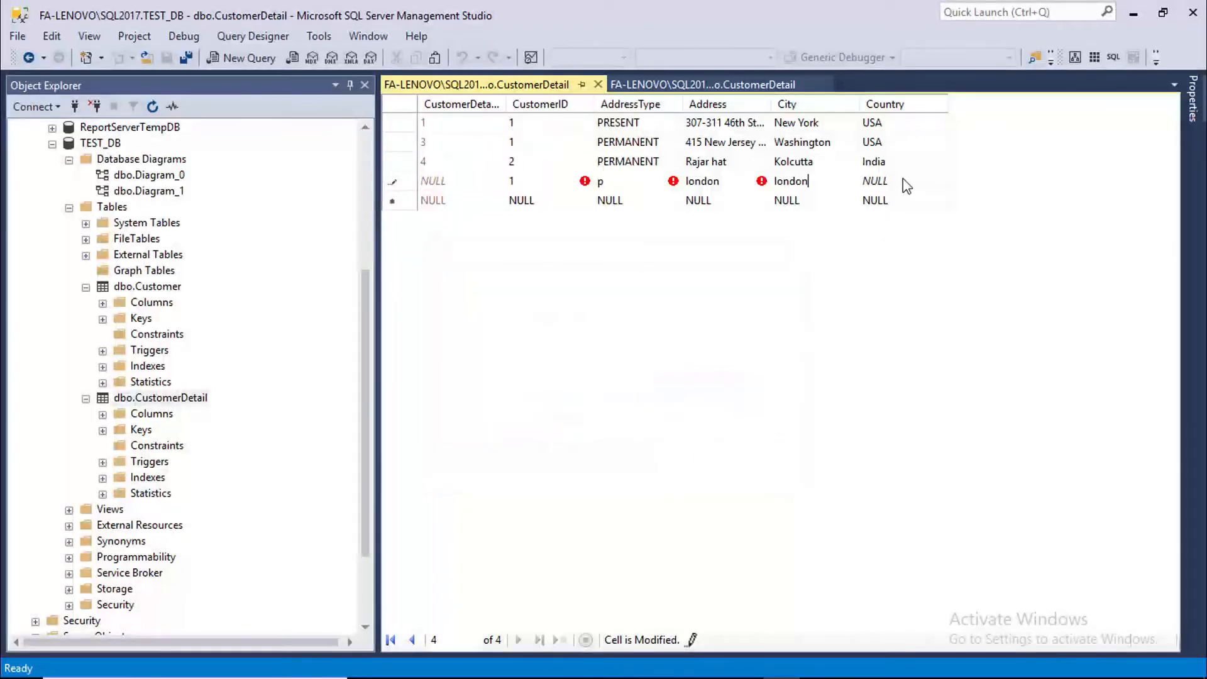
left_click(874, 181)
type("uk")
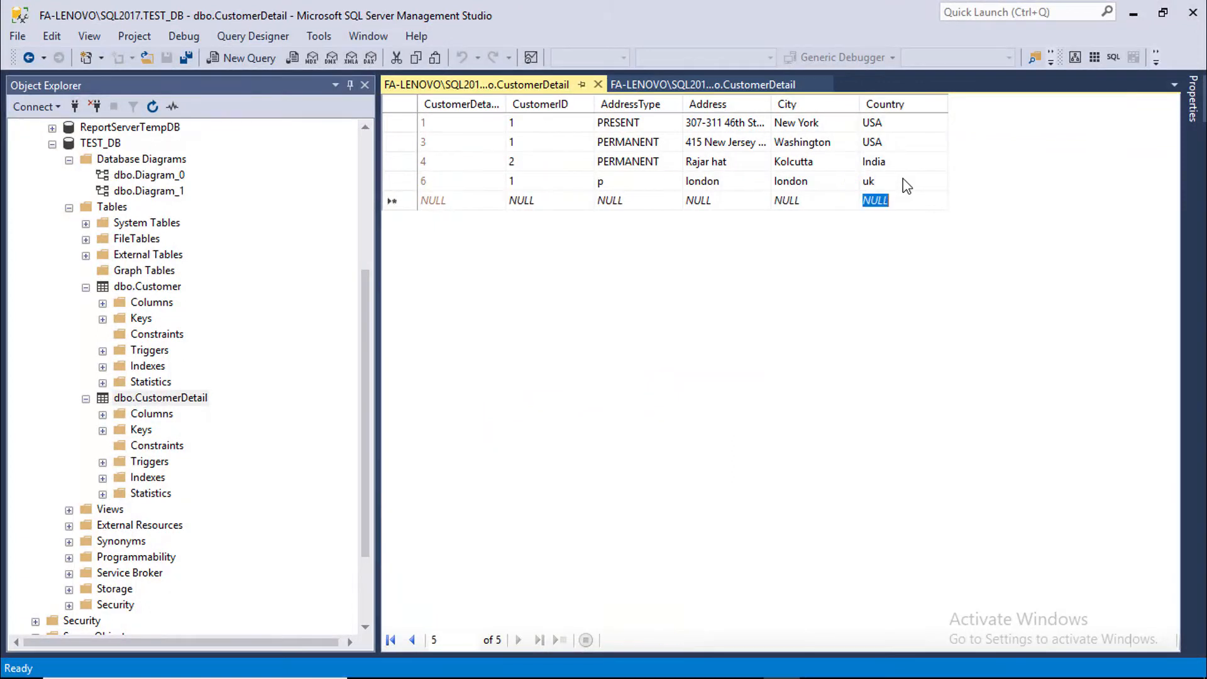
left_click(432, 200)
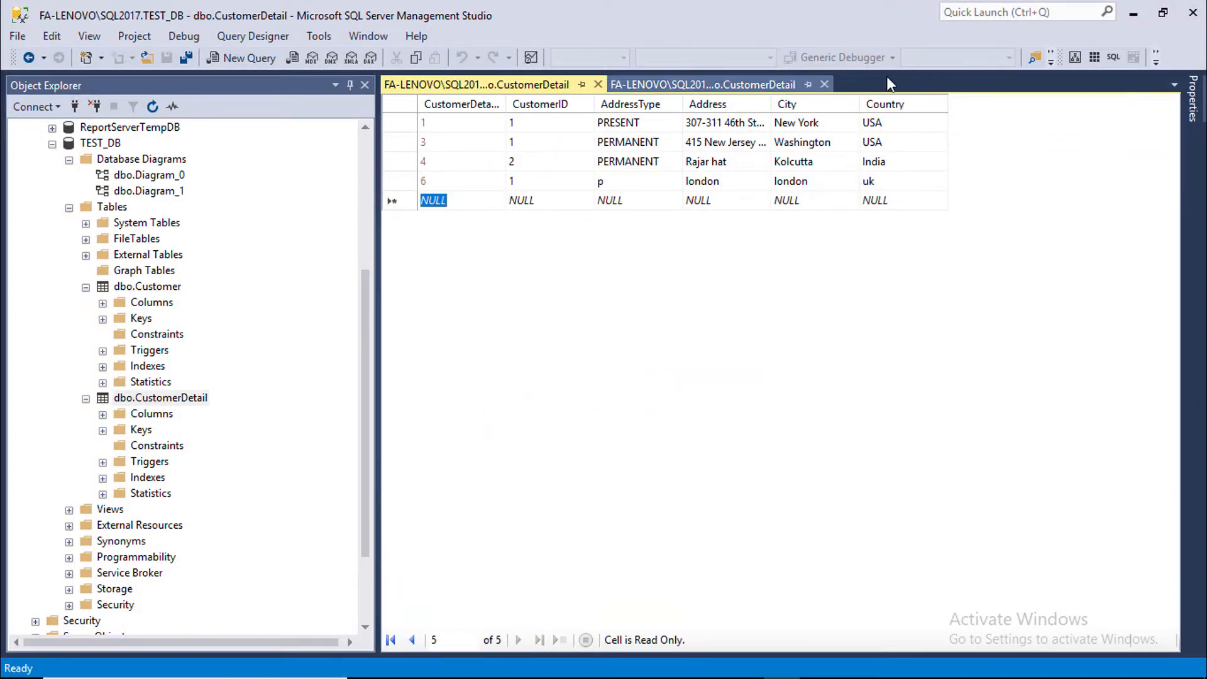
left_click(878, 181)
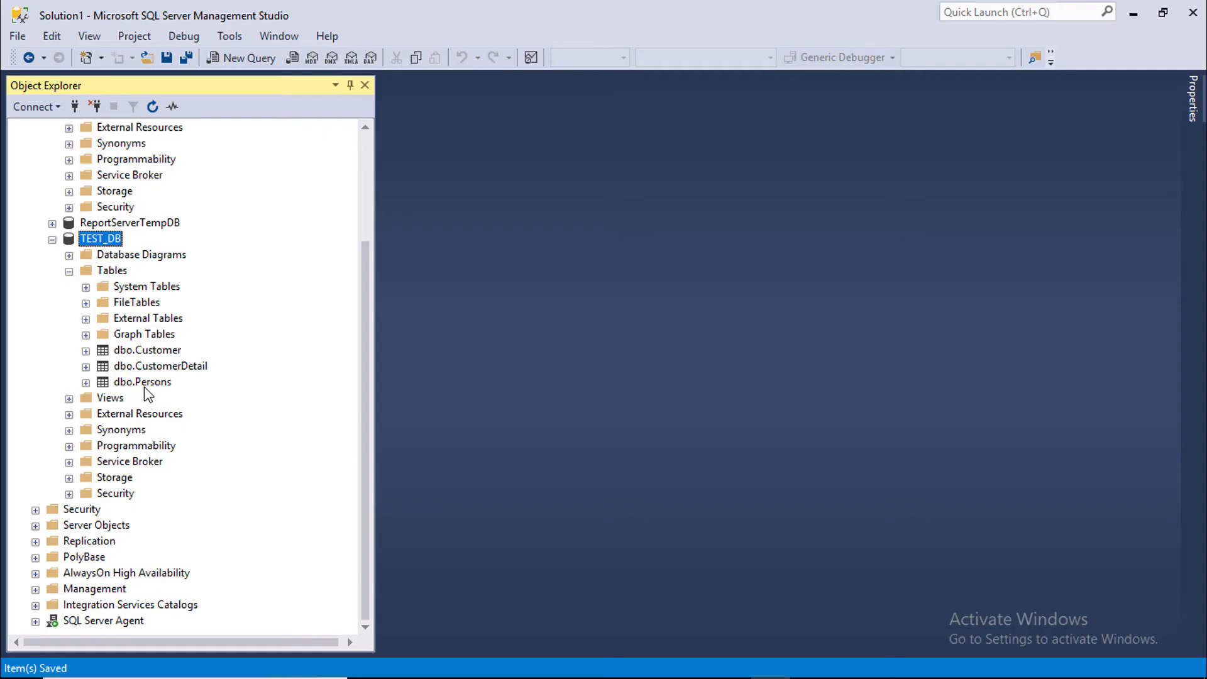
Open the context menu for the new Persons table in Object Explorer
right_click(141, 381)
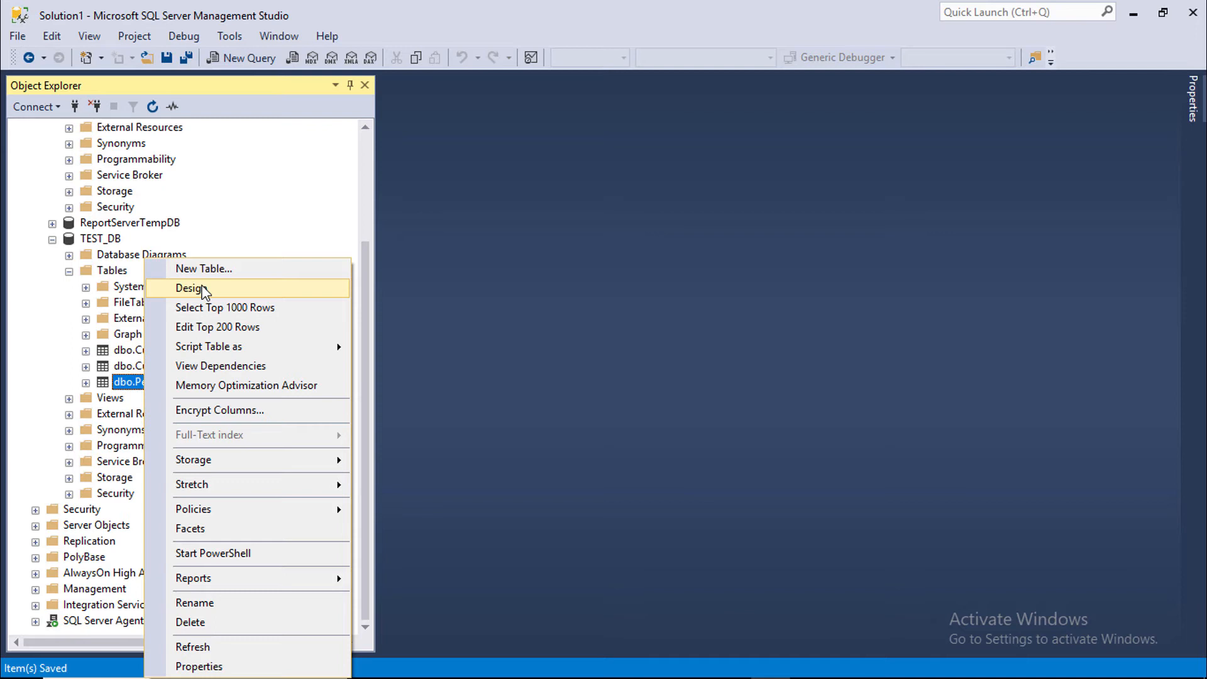
Add index IX_Persons on the ID column with Is Unique set to Yes
left_click(191, 287)
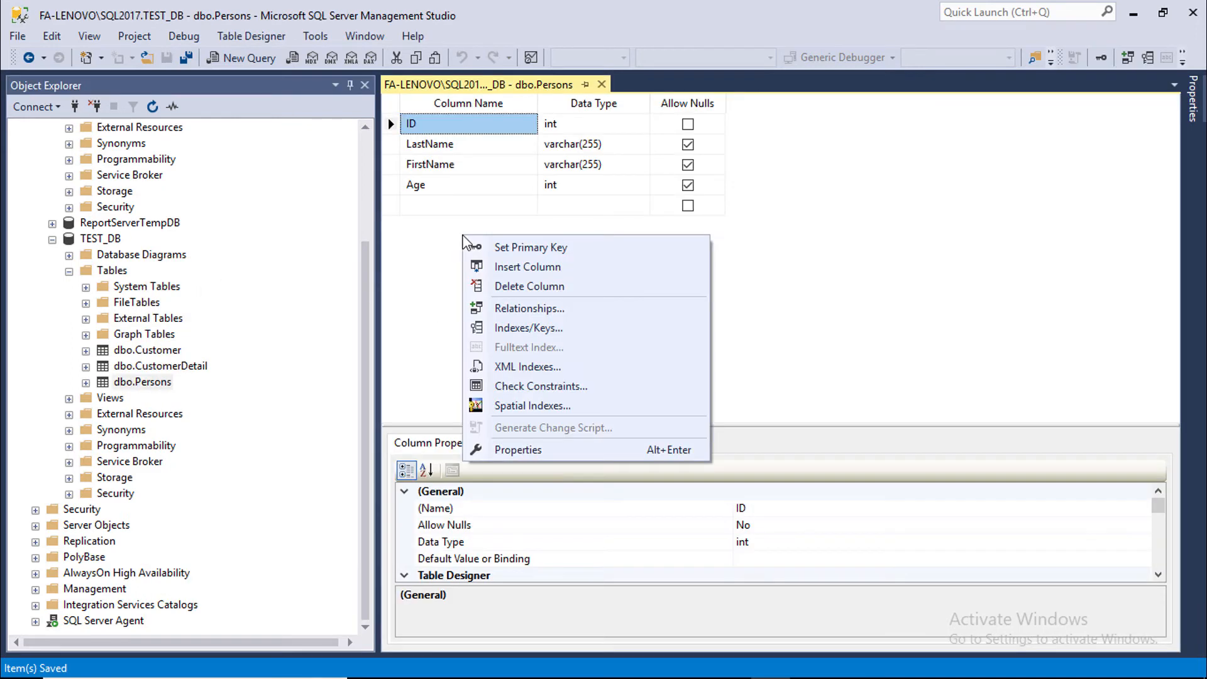
mouse_move(528, 327)
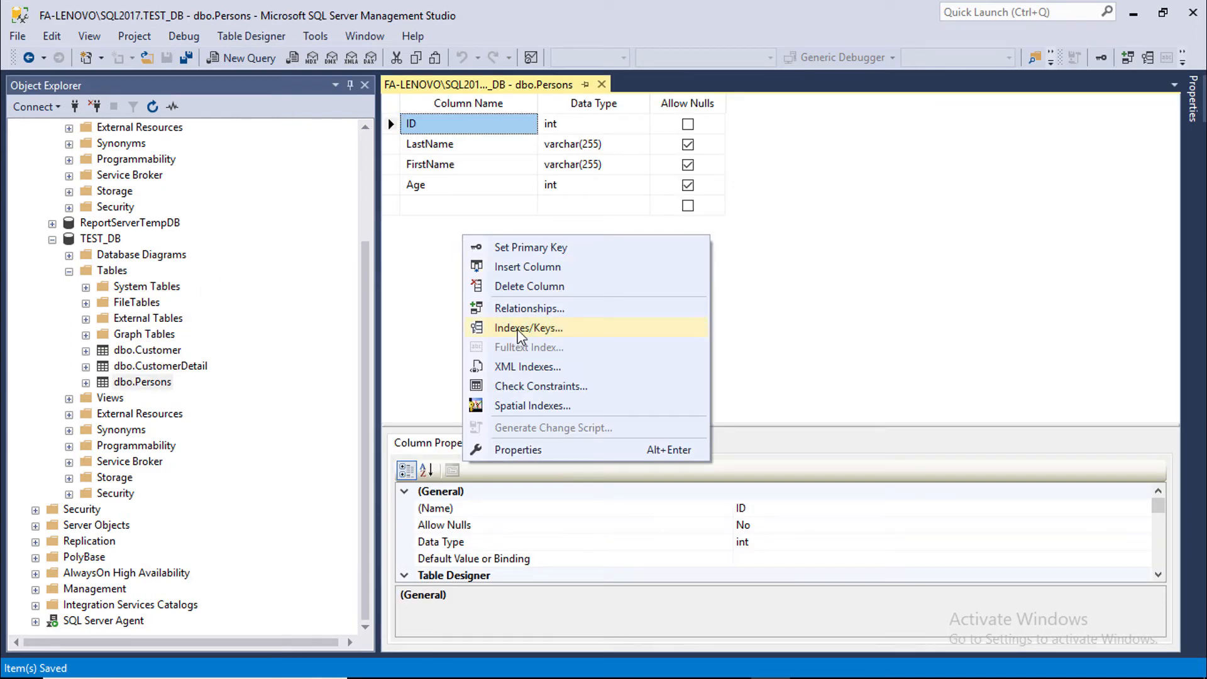
left_click(527, 327)
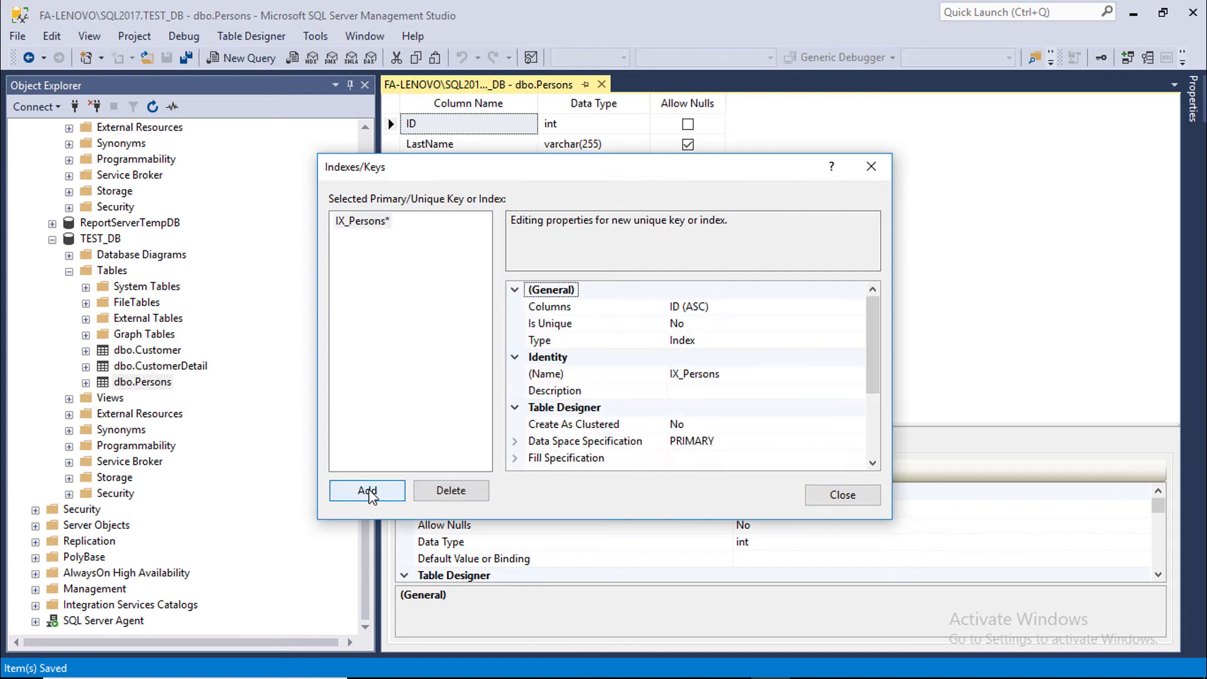
left_click(549, 306)
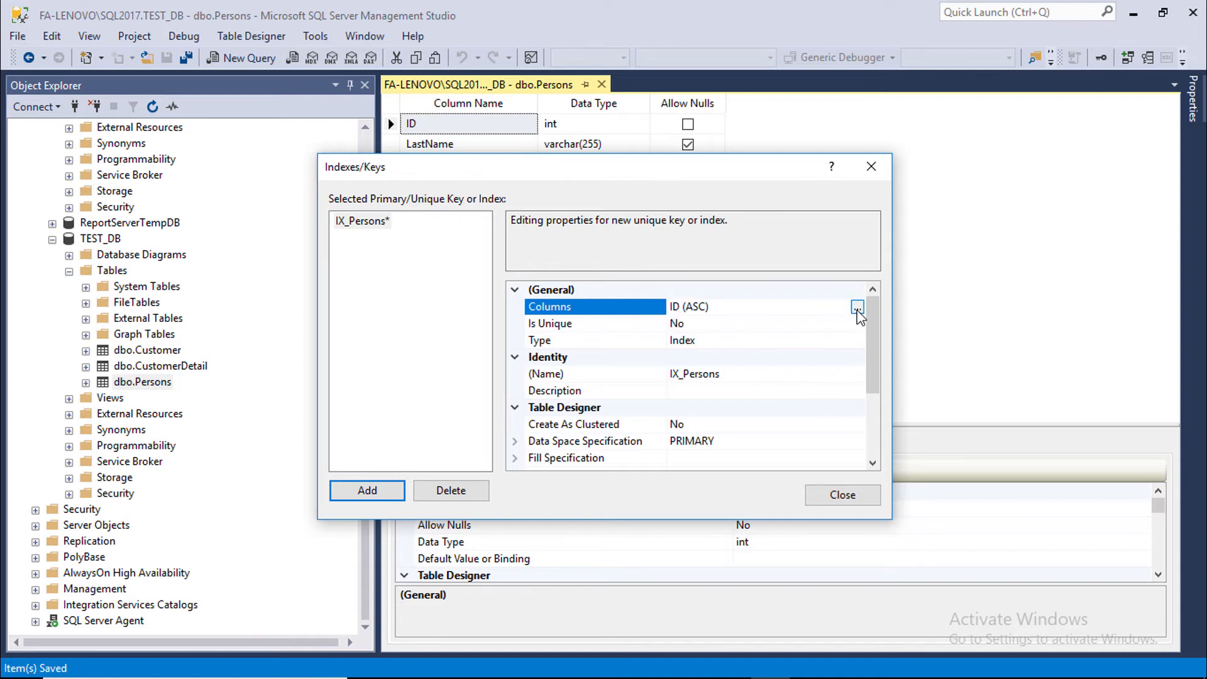
left_click(857, 306)
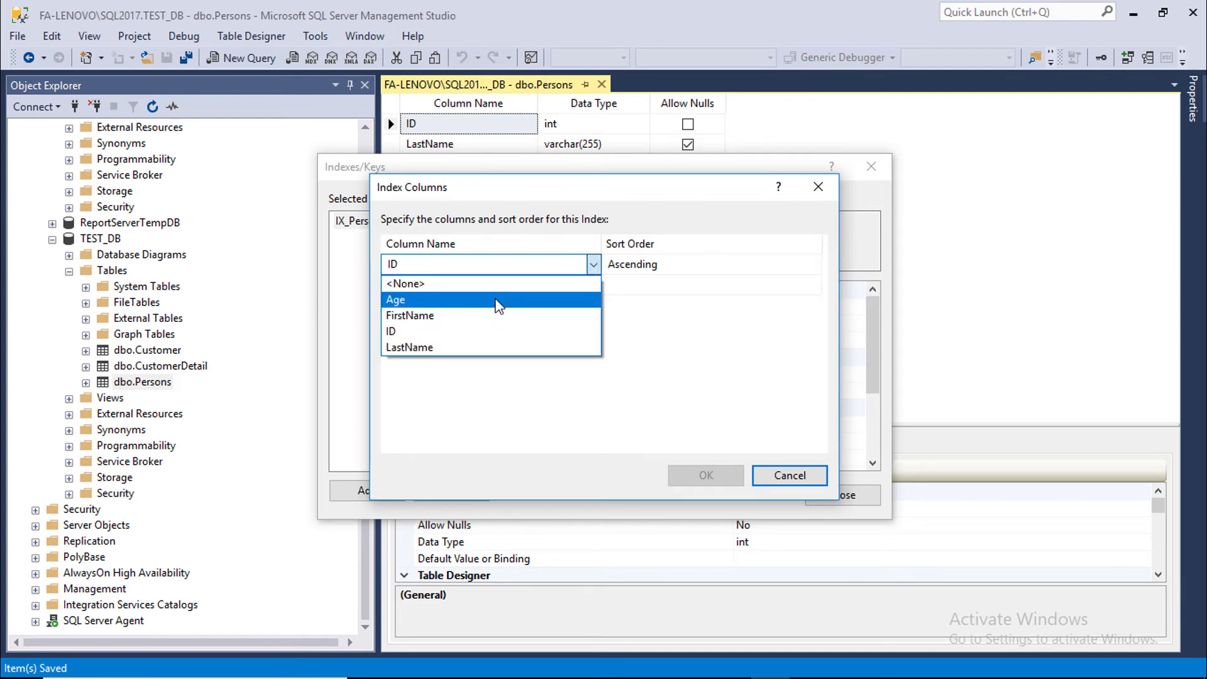
mouse_move(489, 316)
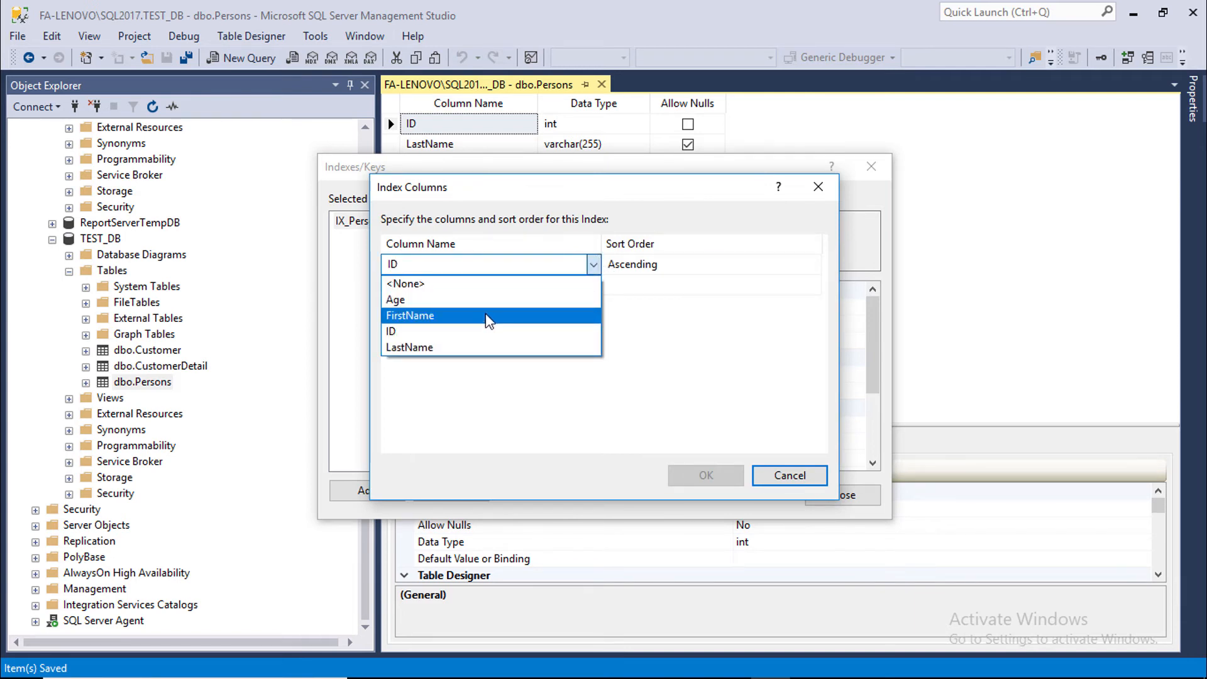
left_click(391, 331)
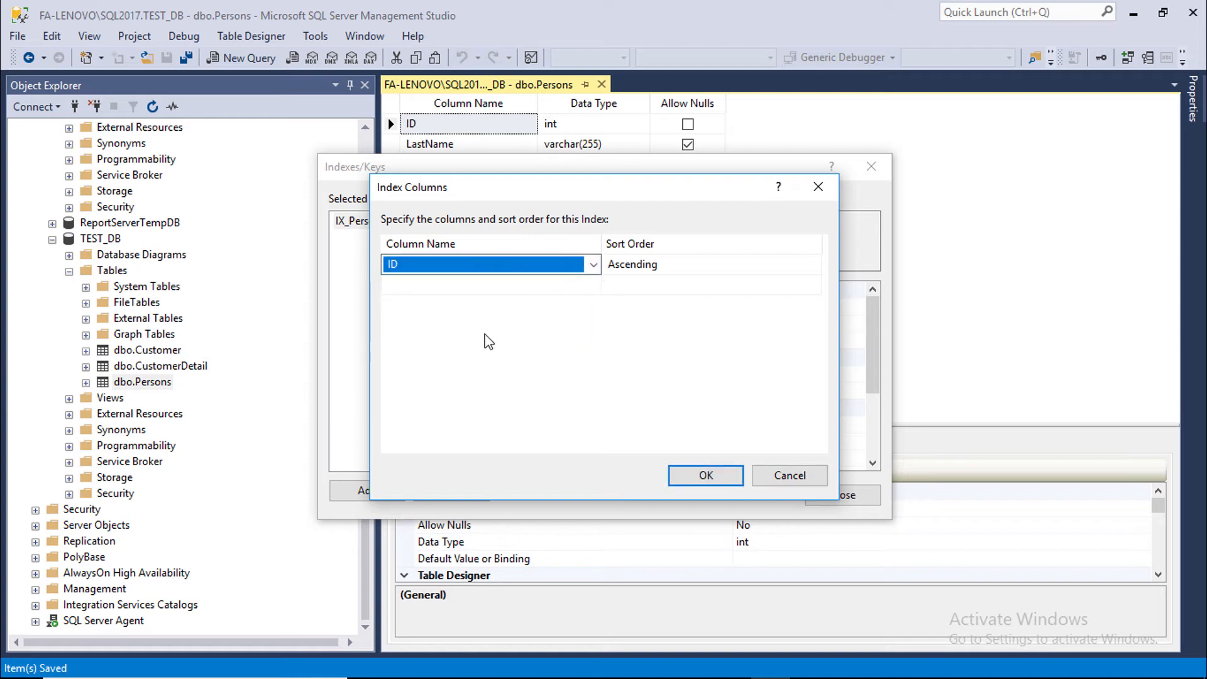
left_click(704, 475)
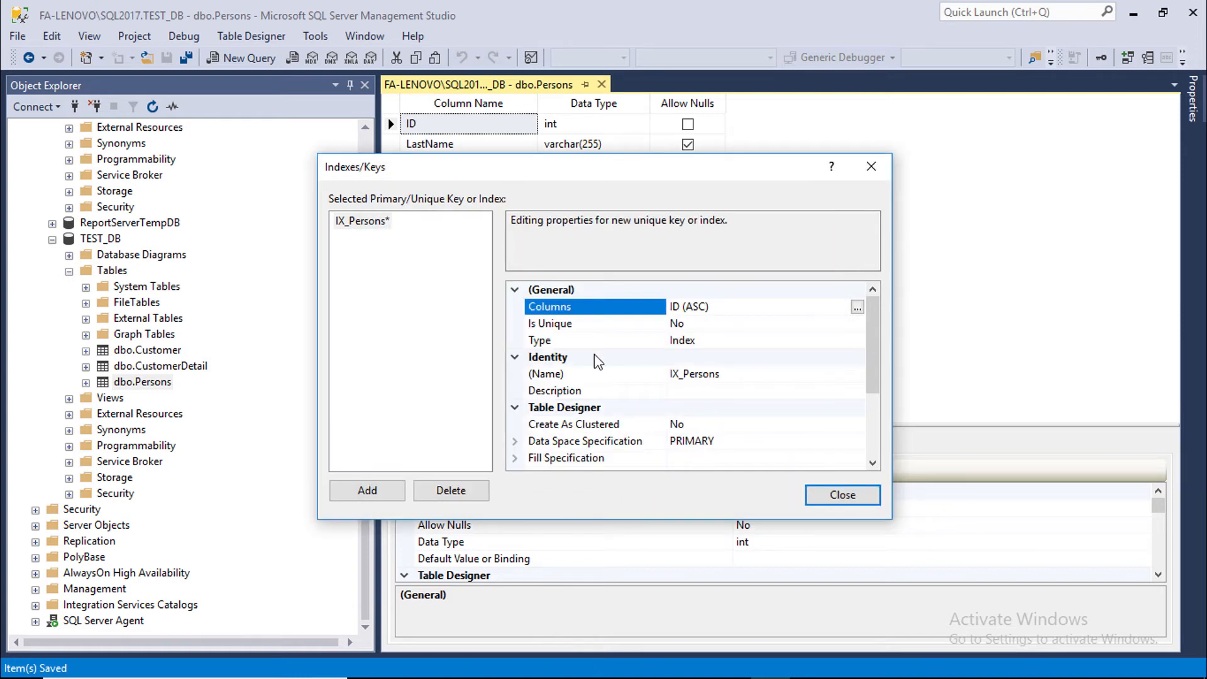
left_click(593, 322)
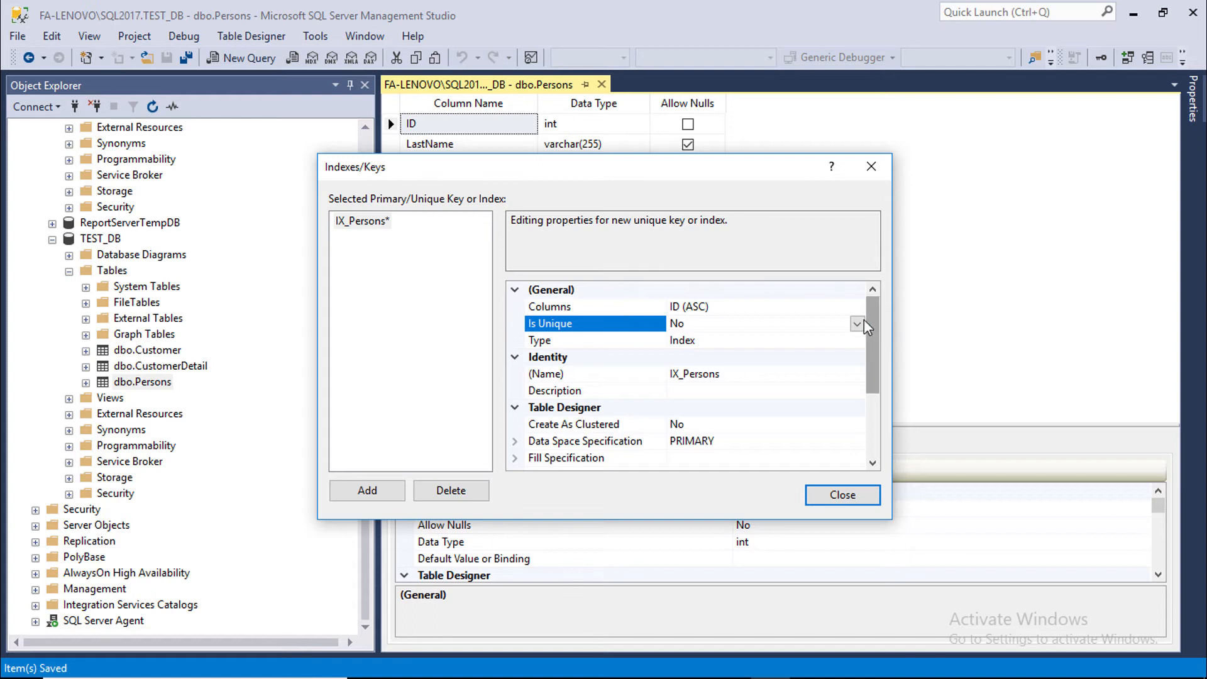
left_click(842, 494)
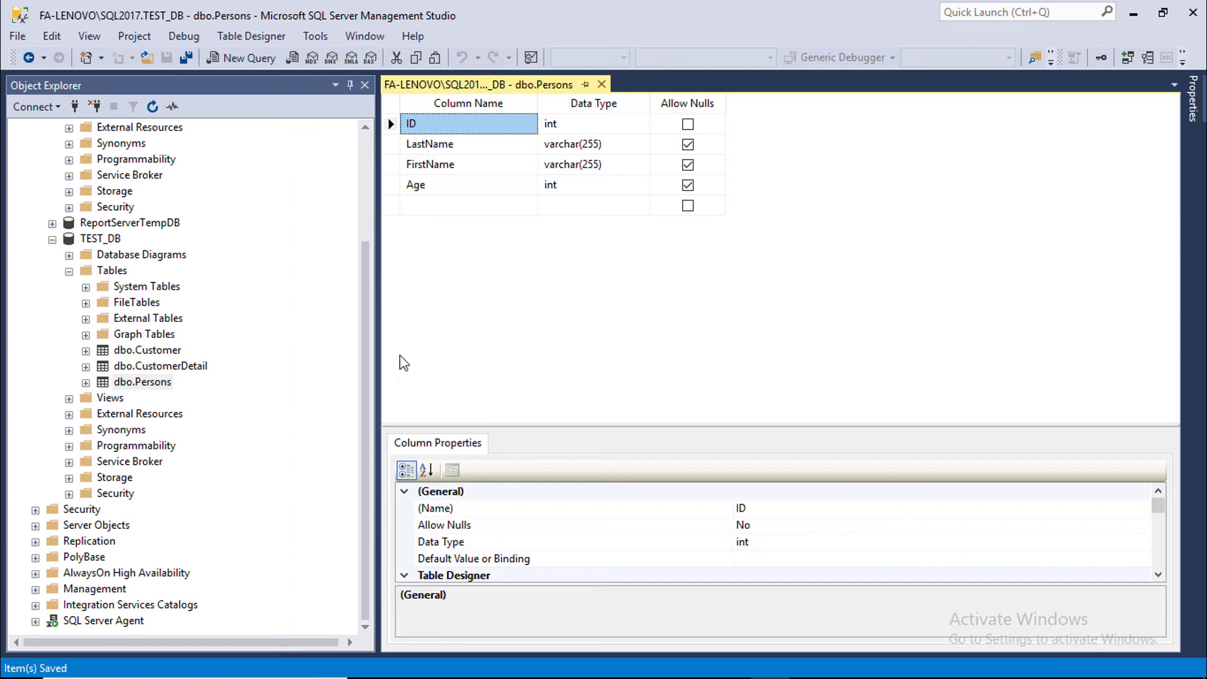
Edit Persons rows with a duplicate ID 1 and dismiss the duplicate key error
right_click(143, 382)
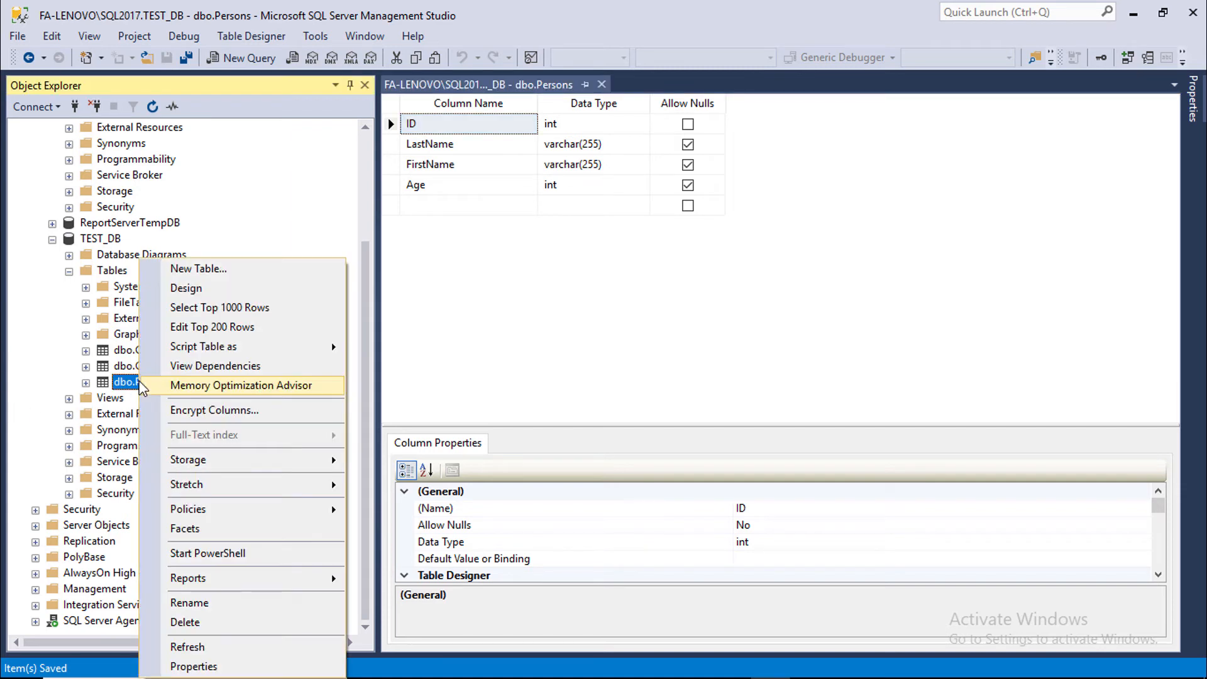
mouse_move(88, 387)
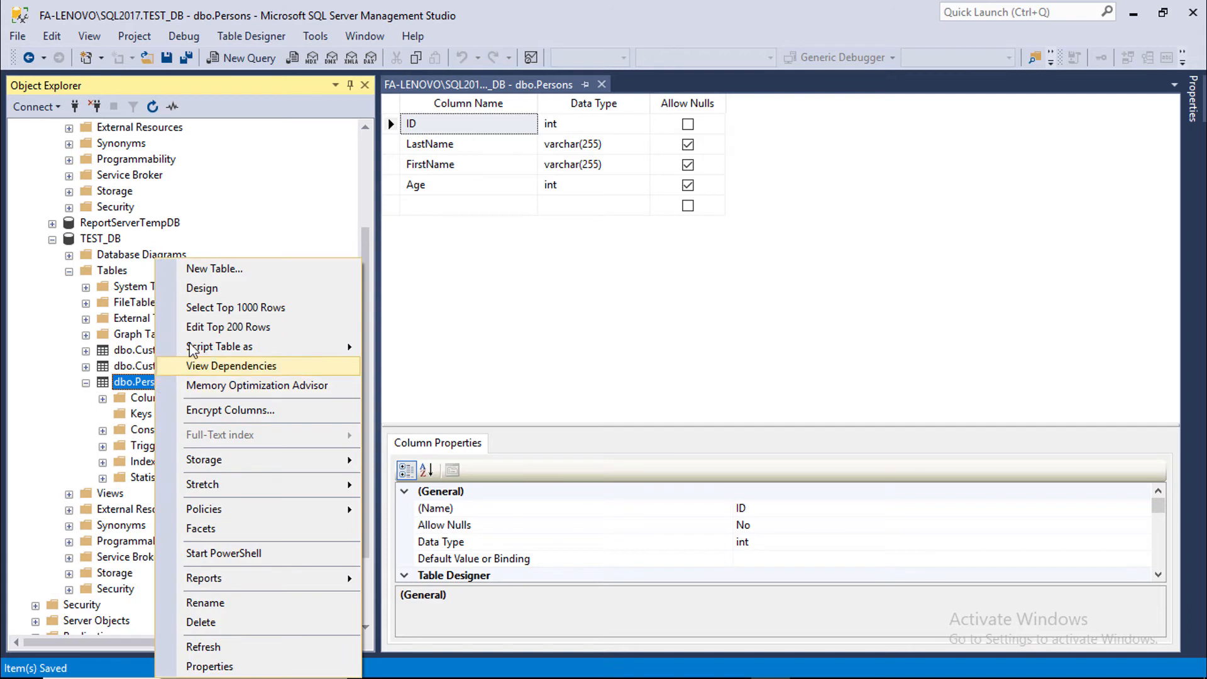
mouse_move(227, 333)
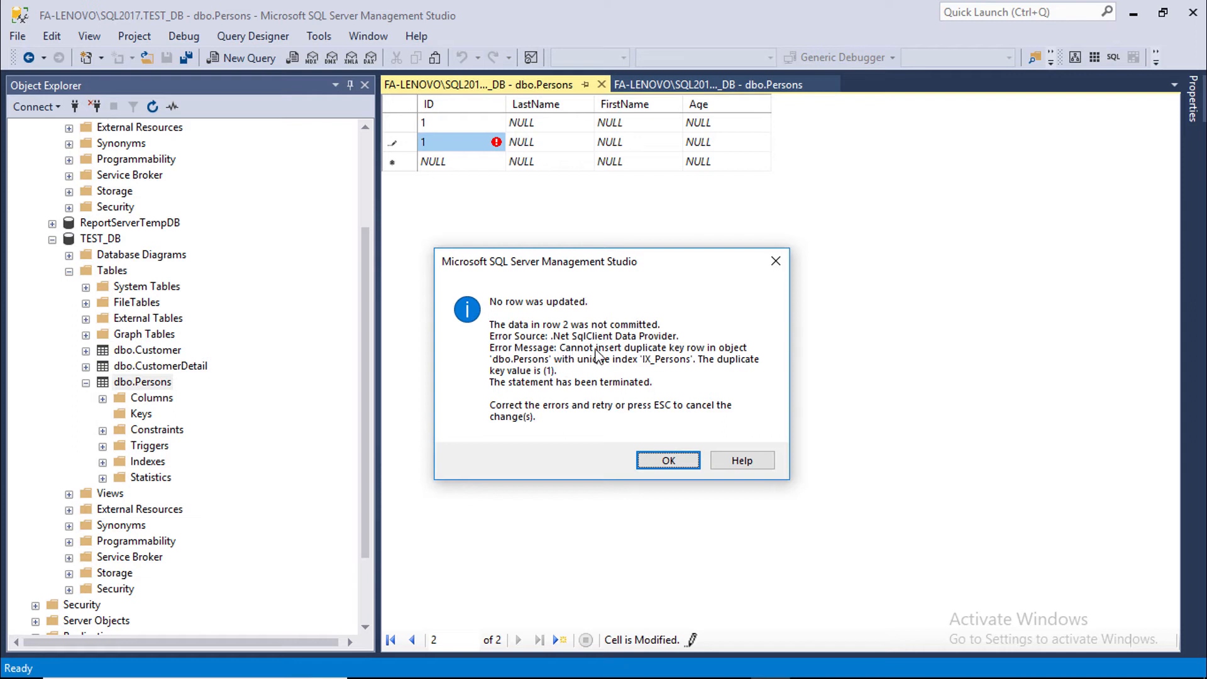
mouse_move(730, 356)
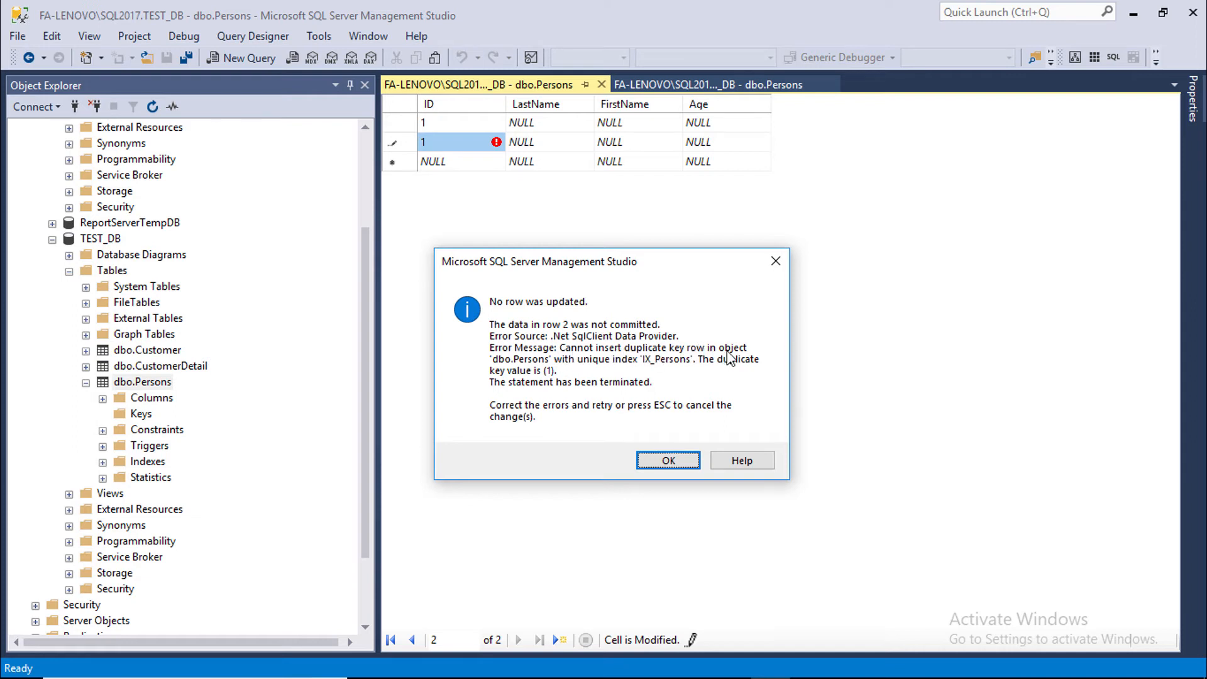
left_click(666, 460)
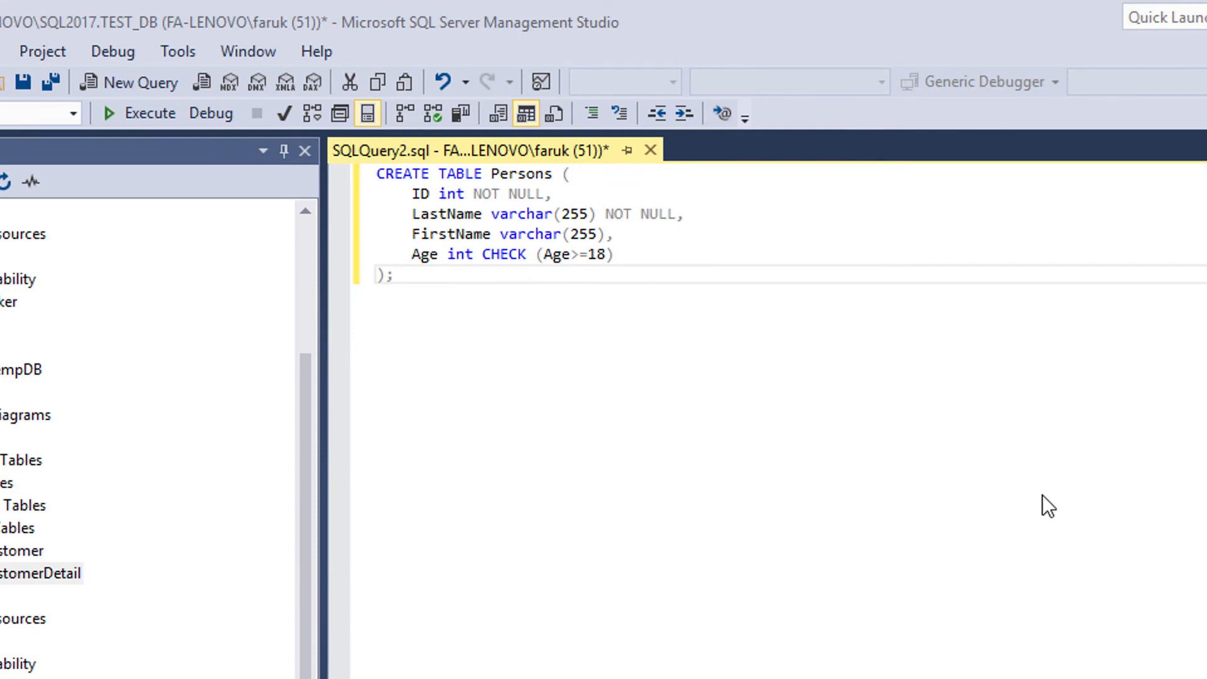
mouse_move(245, 303)
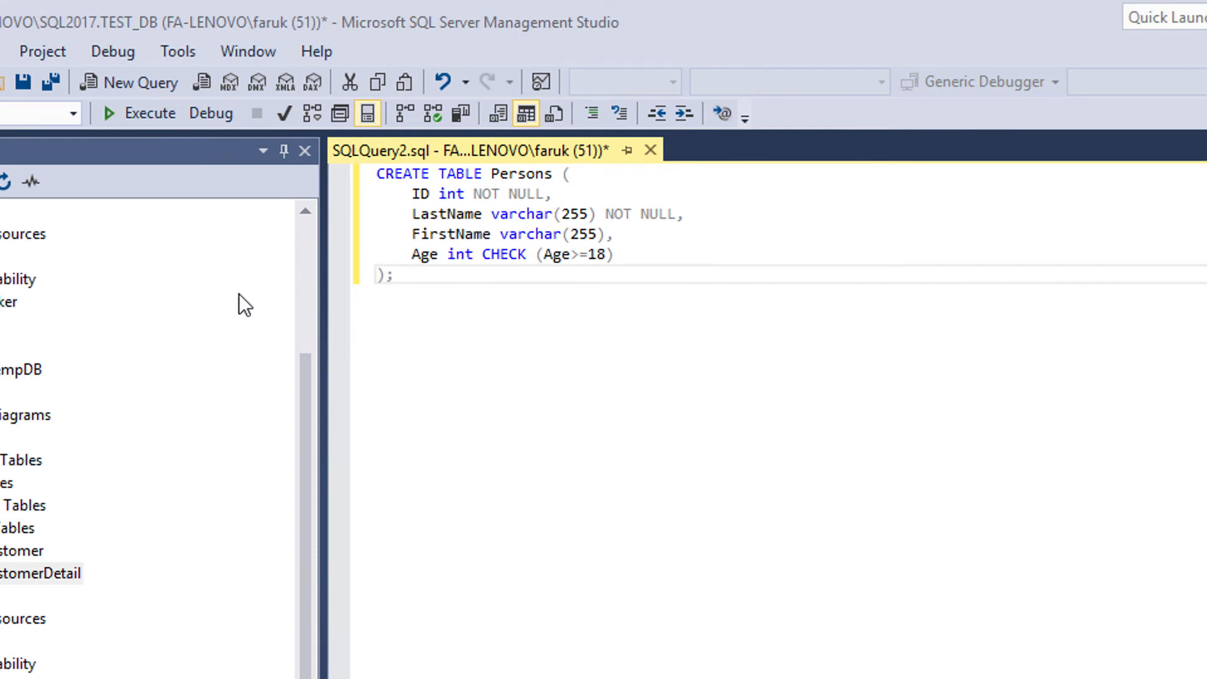
Run the CREATE TABLE Persons script with the Age>=18 check, then refresh TEST_DB
left_click(147, 113)
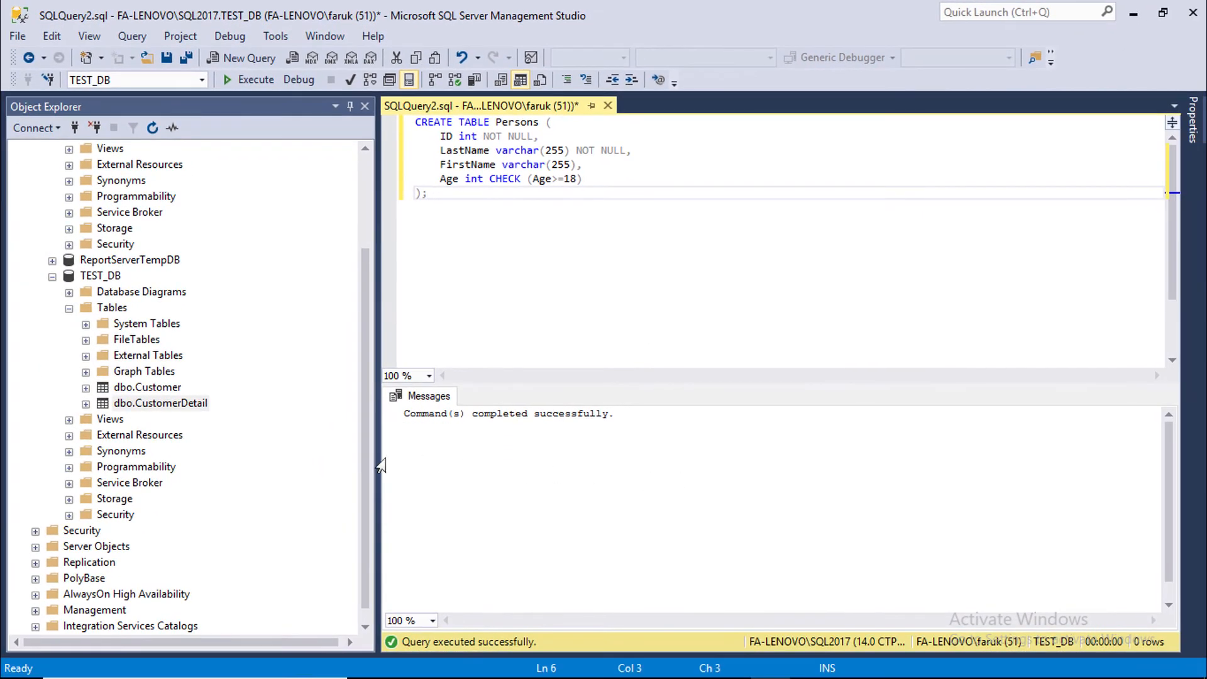
right_click(100, 275)
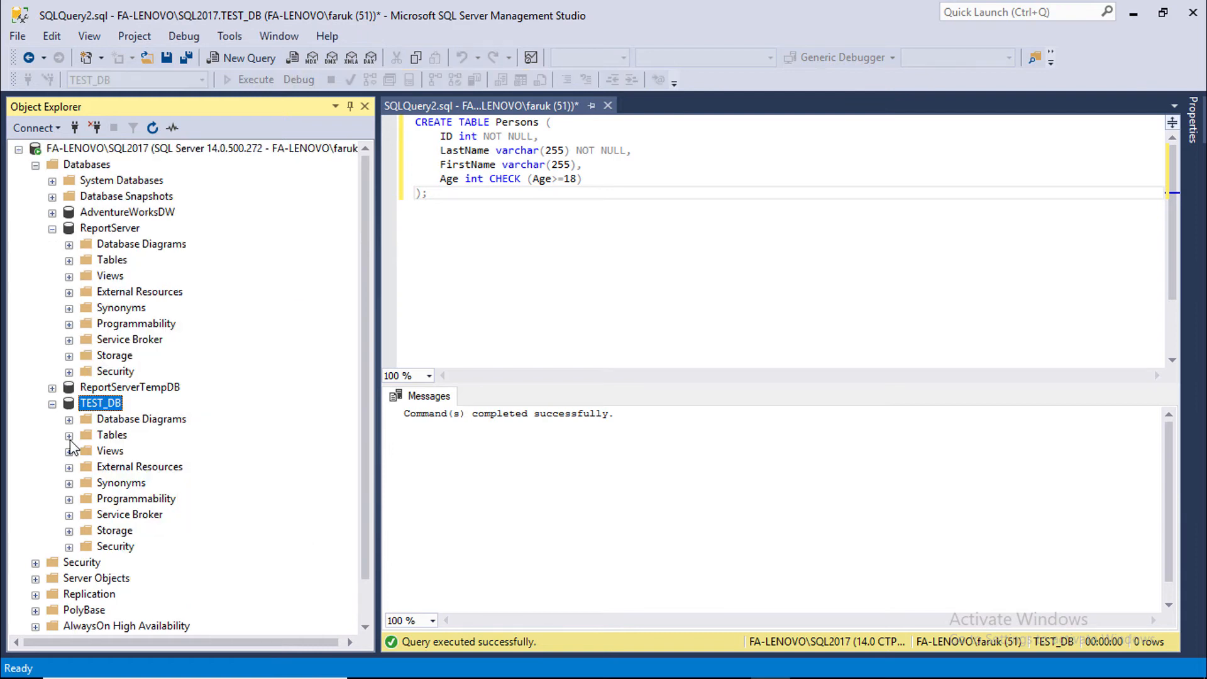
Add a Persons row with ID 1, LastName f and Age 18 after the check error
left_click(68, 434)
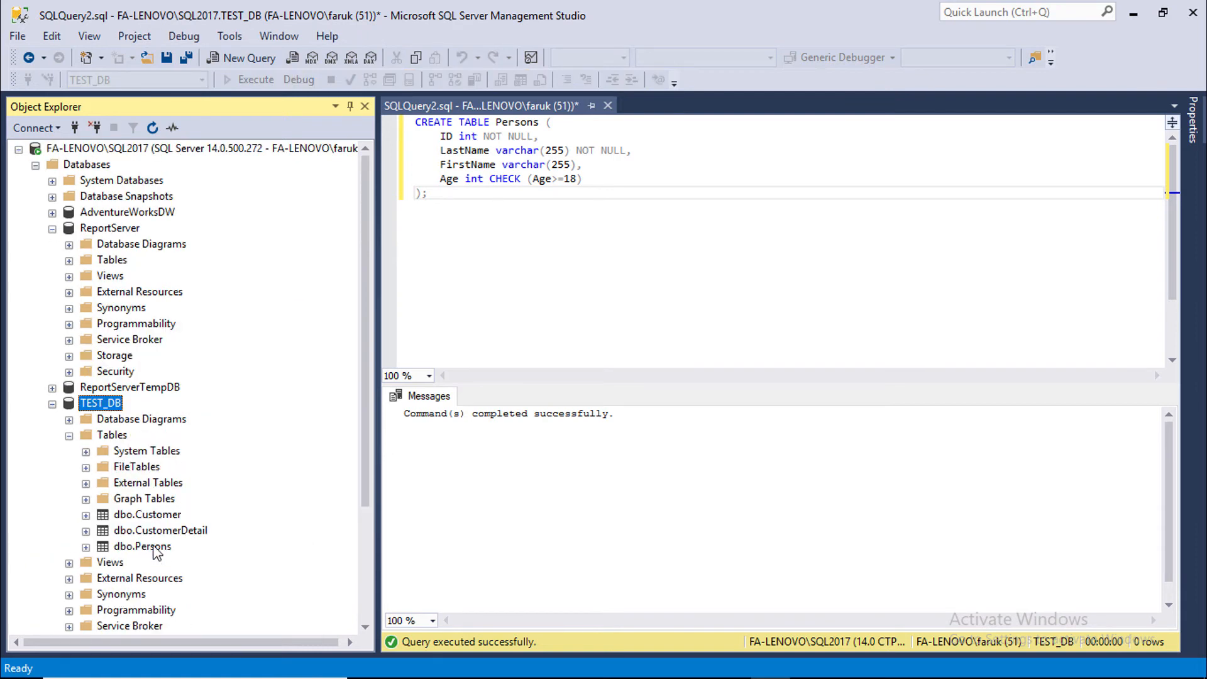
right_click(143, 545)
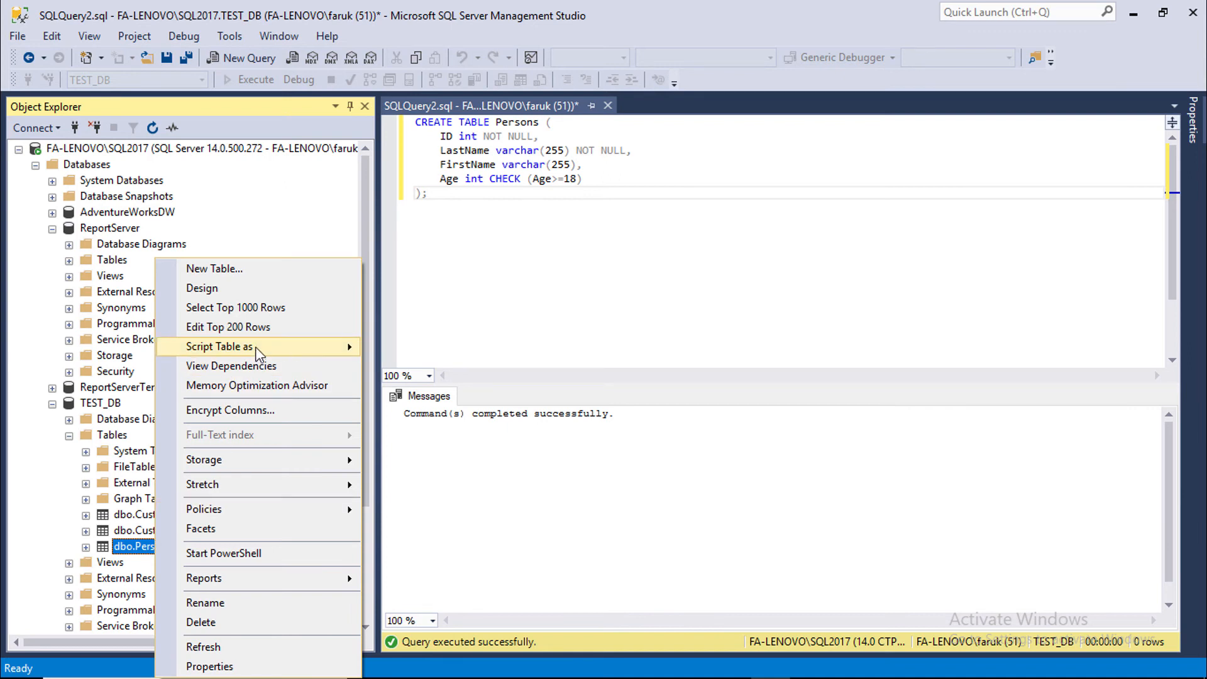
key("Escape")
type("1")
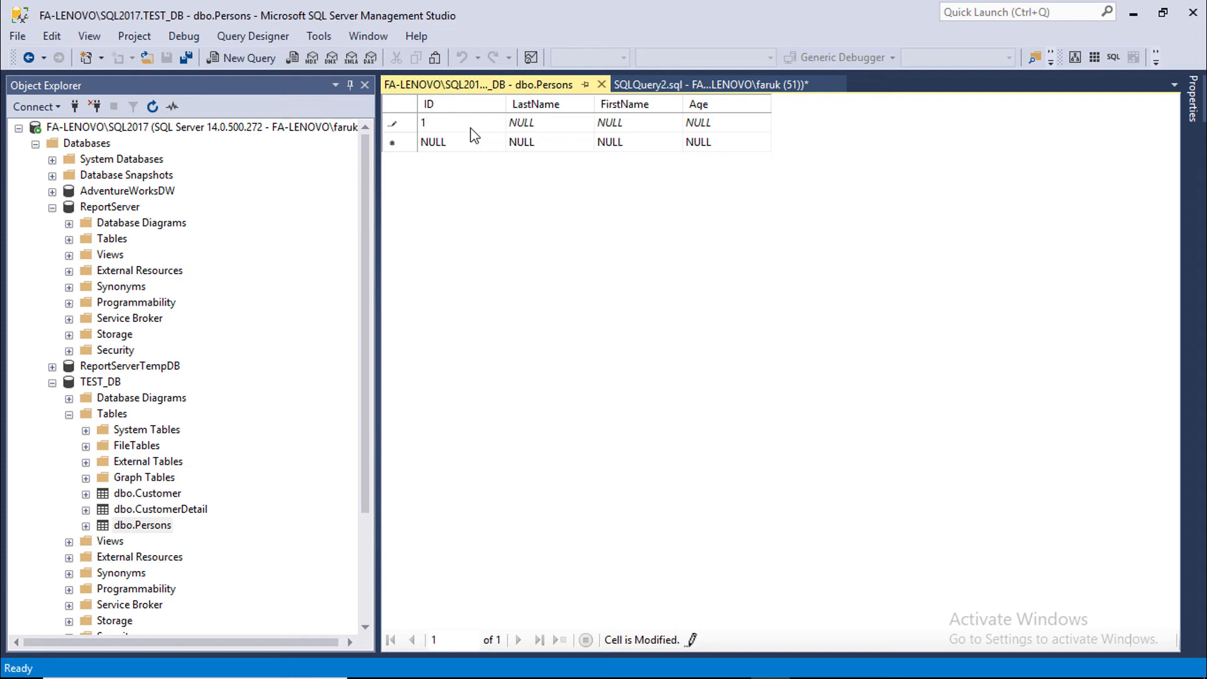
left_click(522, 123)
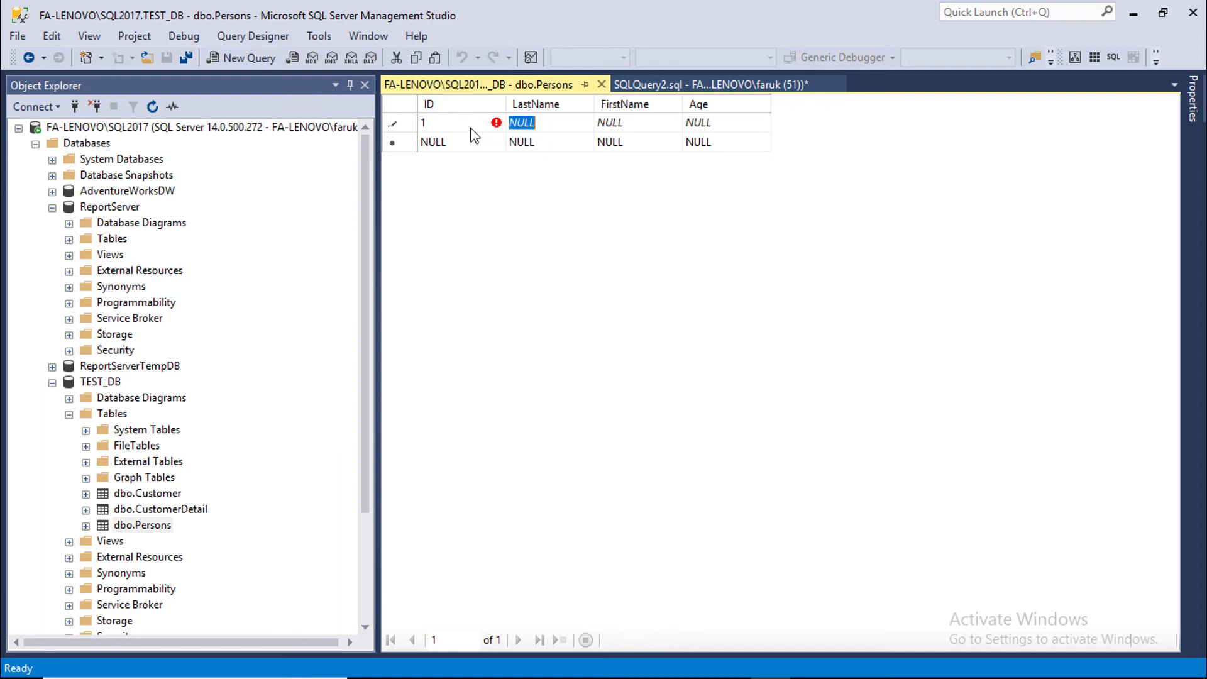
type("f")
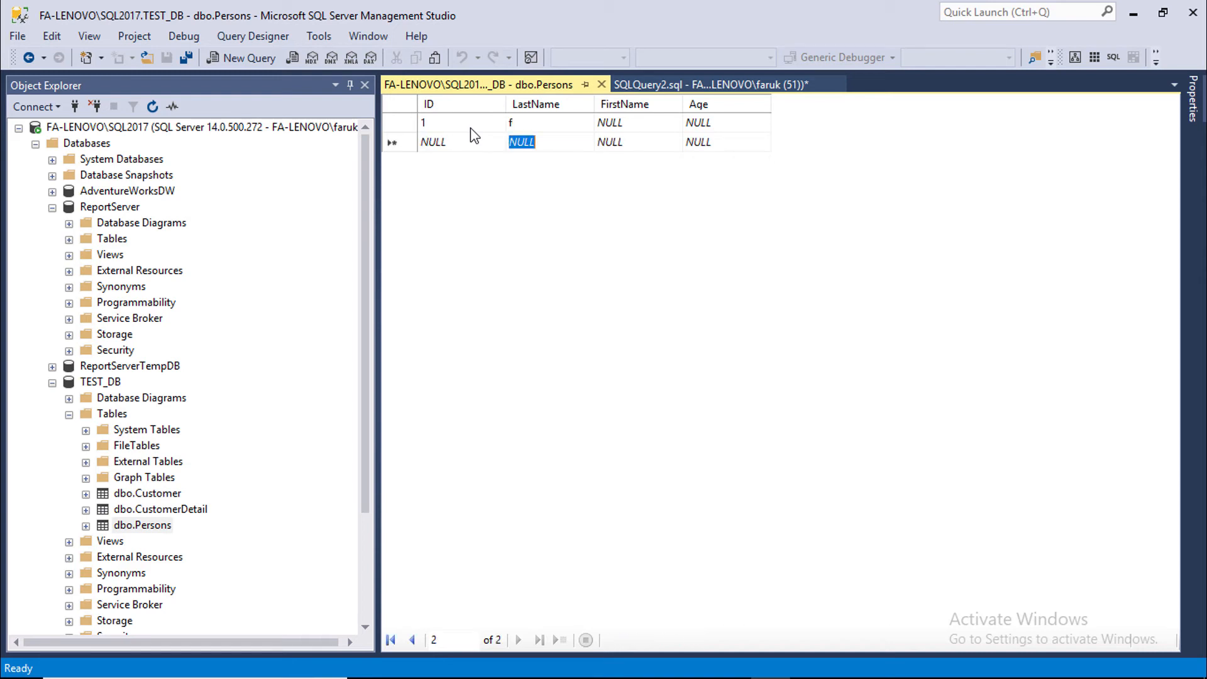
left_click(698, 123)
type("15")
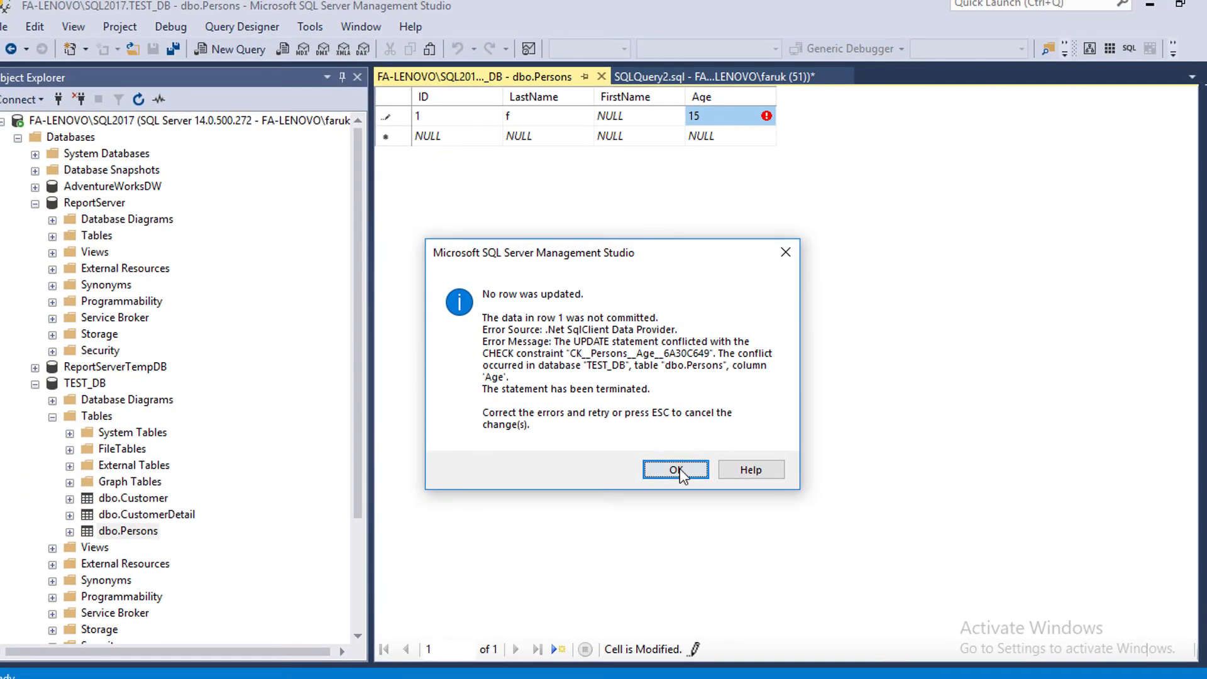
left_click(675, 470)
type("18")
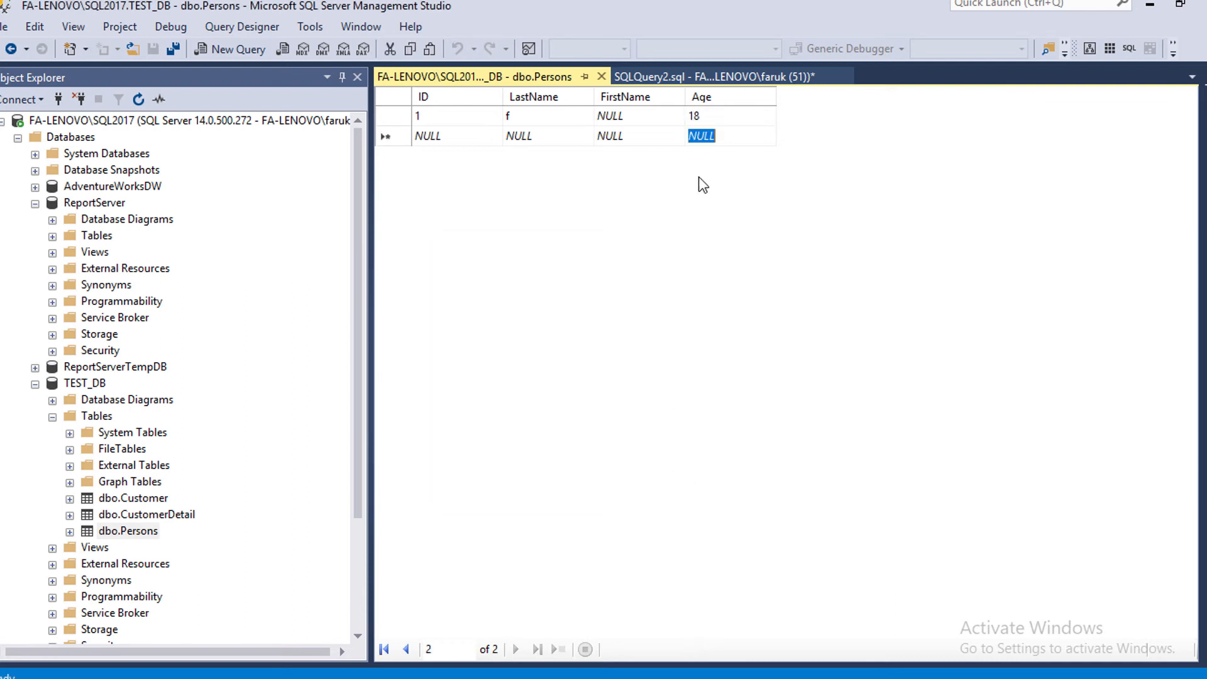
right_click(127, 530)
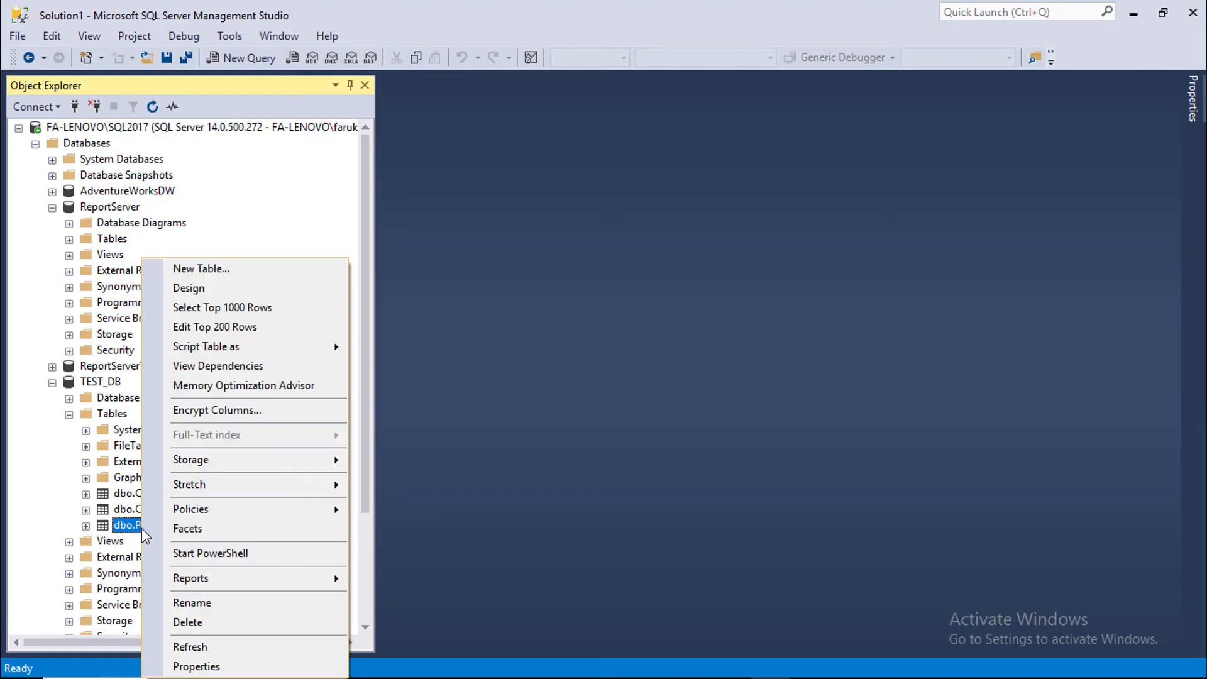
Set the Age column's default value to 40 and save the Persons design
left_click(189, 288)
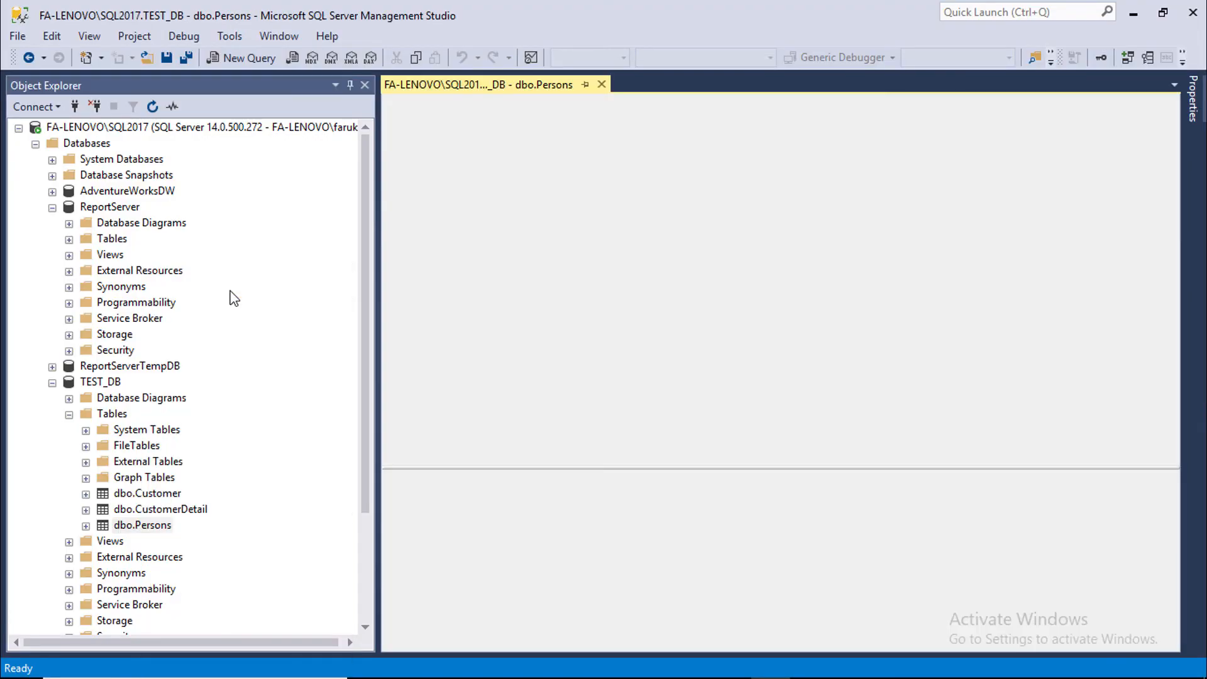
double_click(142, 524)
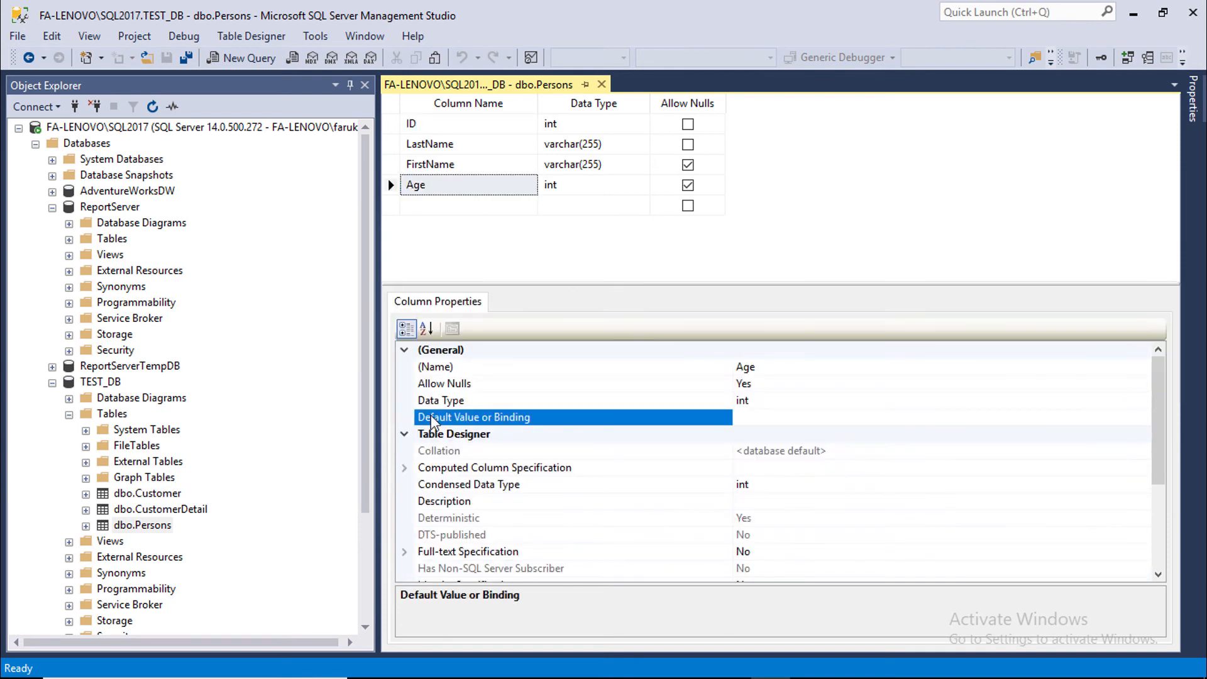
left_click(847, 418)
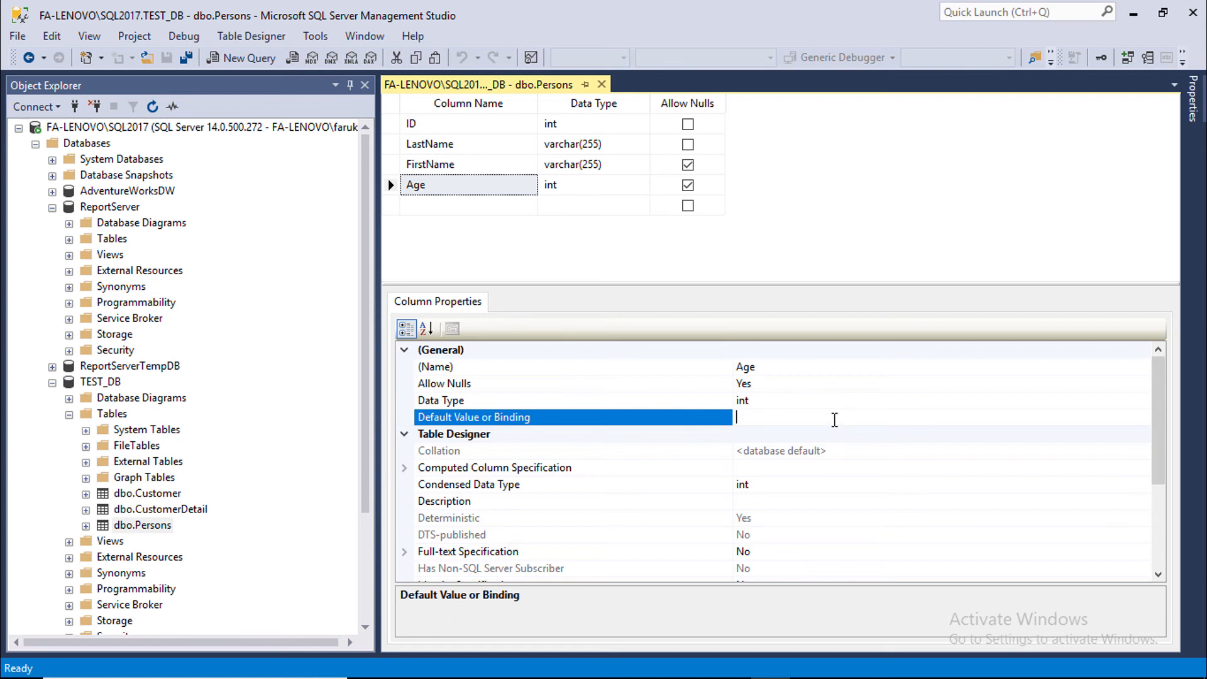
type("40")
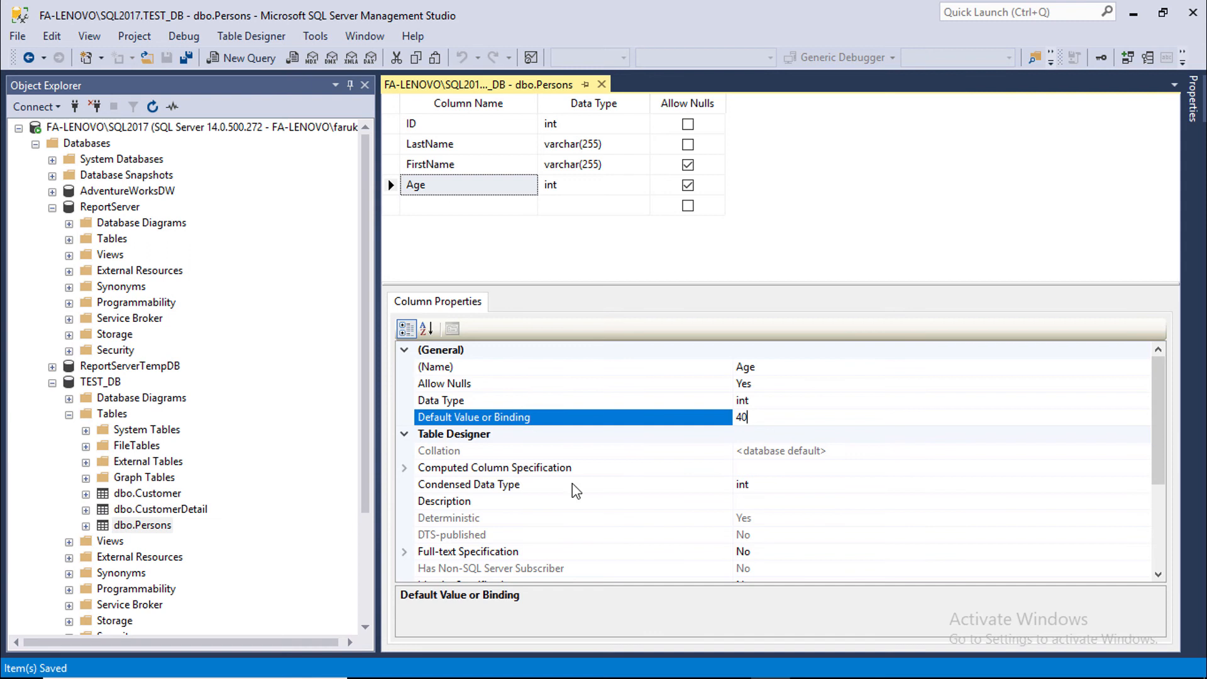
right_click(141, 524)
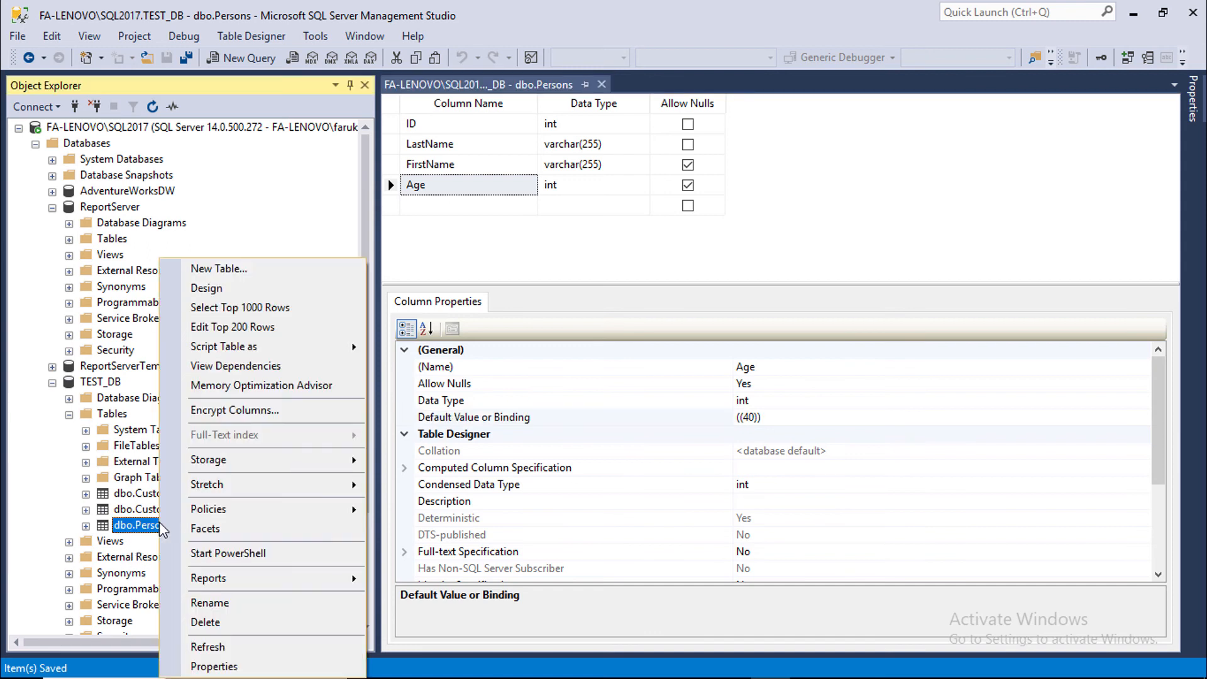
mouse_move(247, 327)
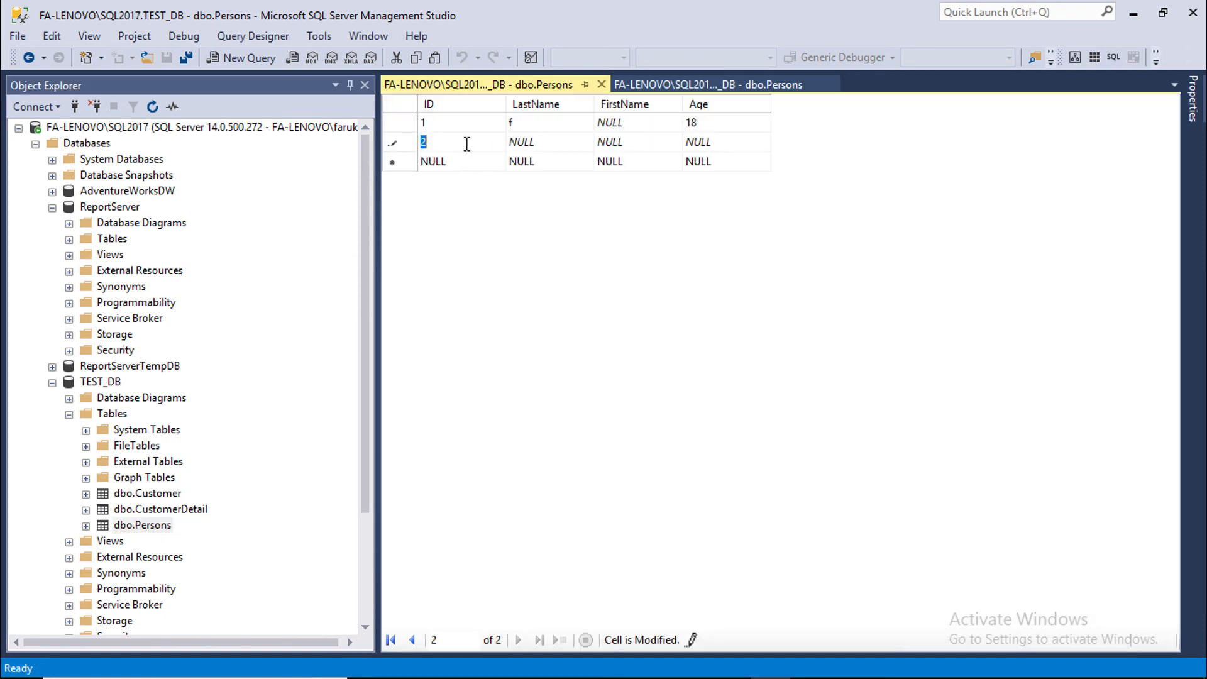
Enter a new Persons row with LastName FF, moving through FirstName and Age
left_click(521, 141)
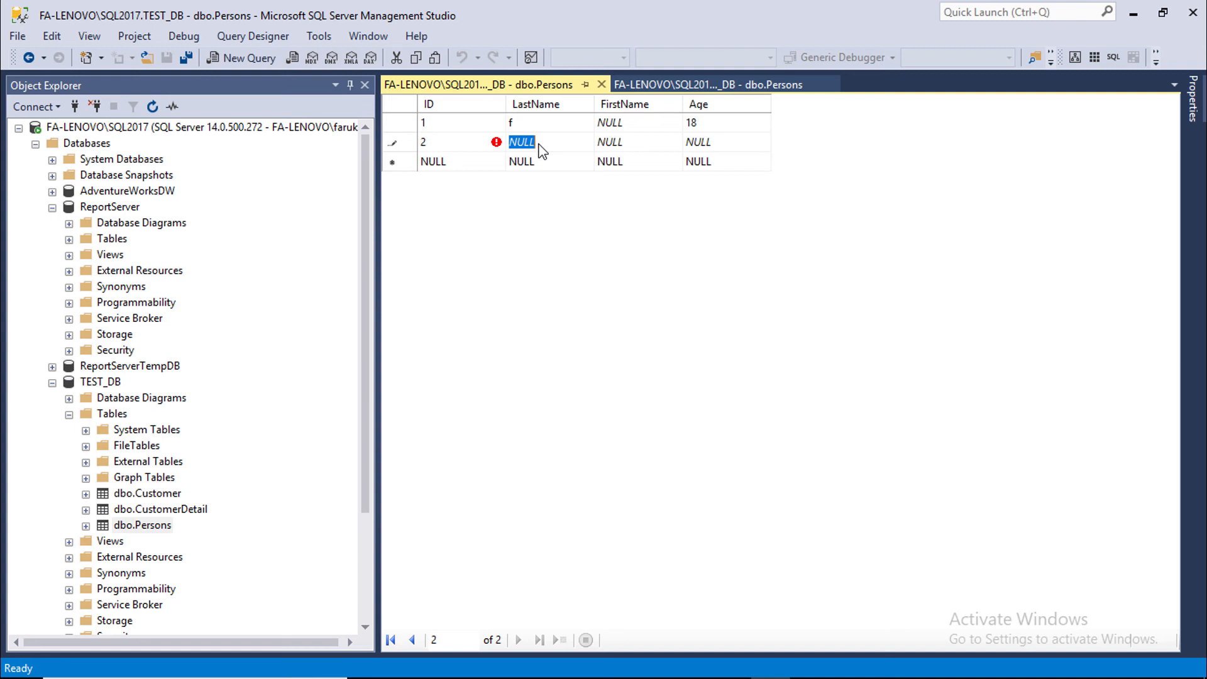
type("FF")
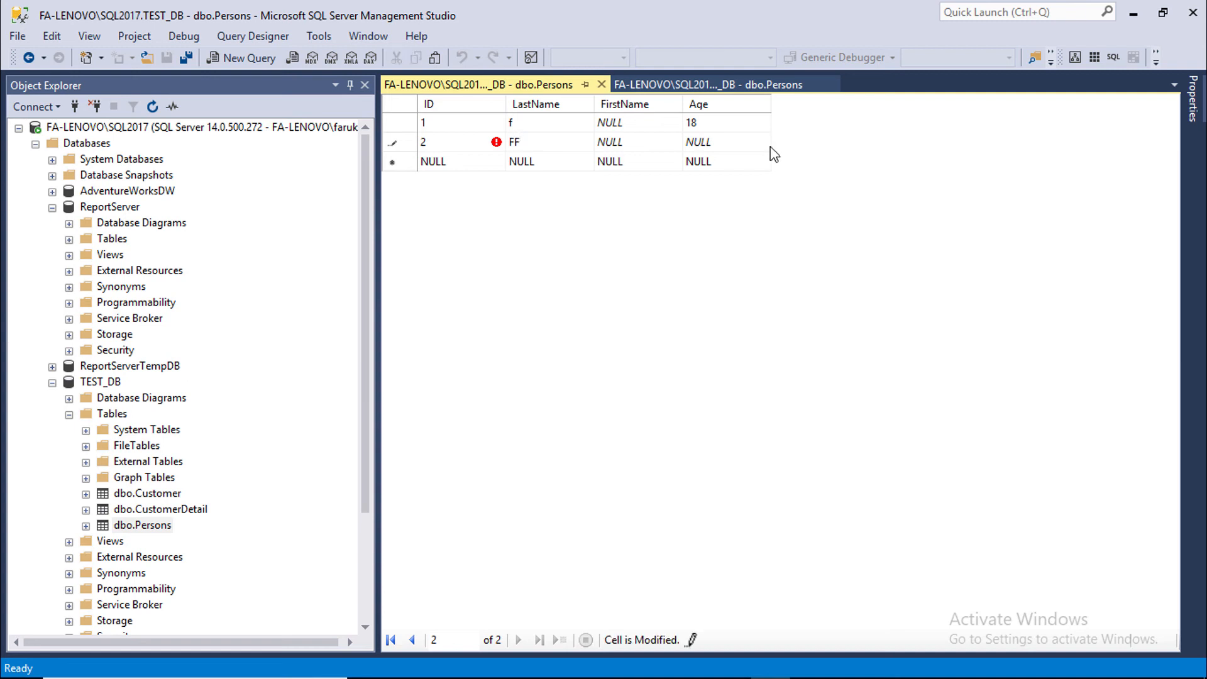
left_click(609, 141)
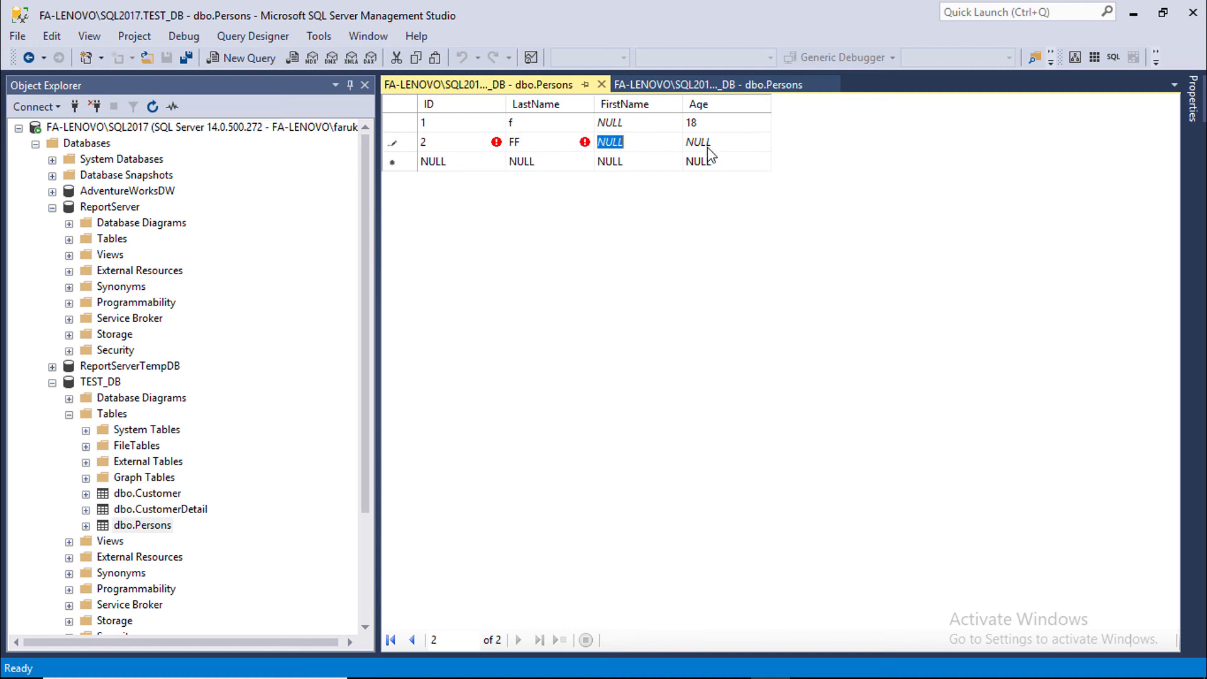
left_click(697, 141)
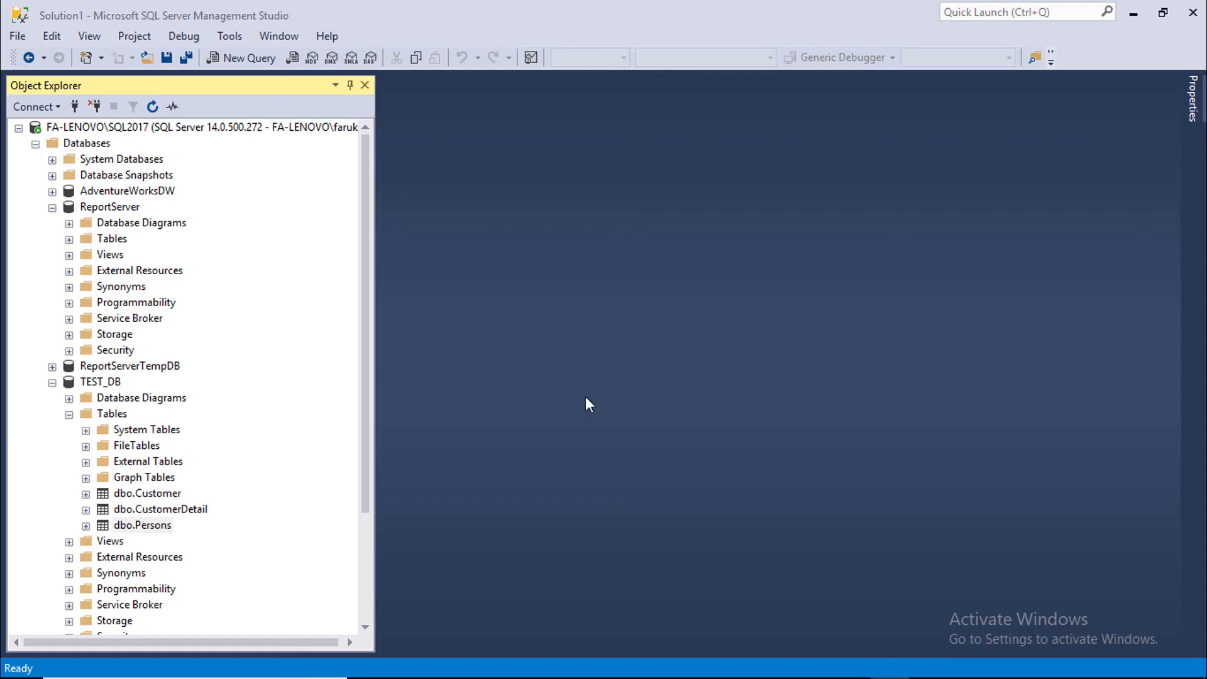
mouse_move(85, 529)
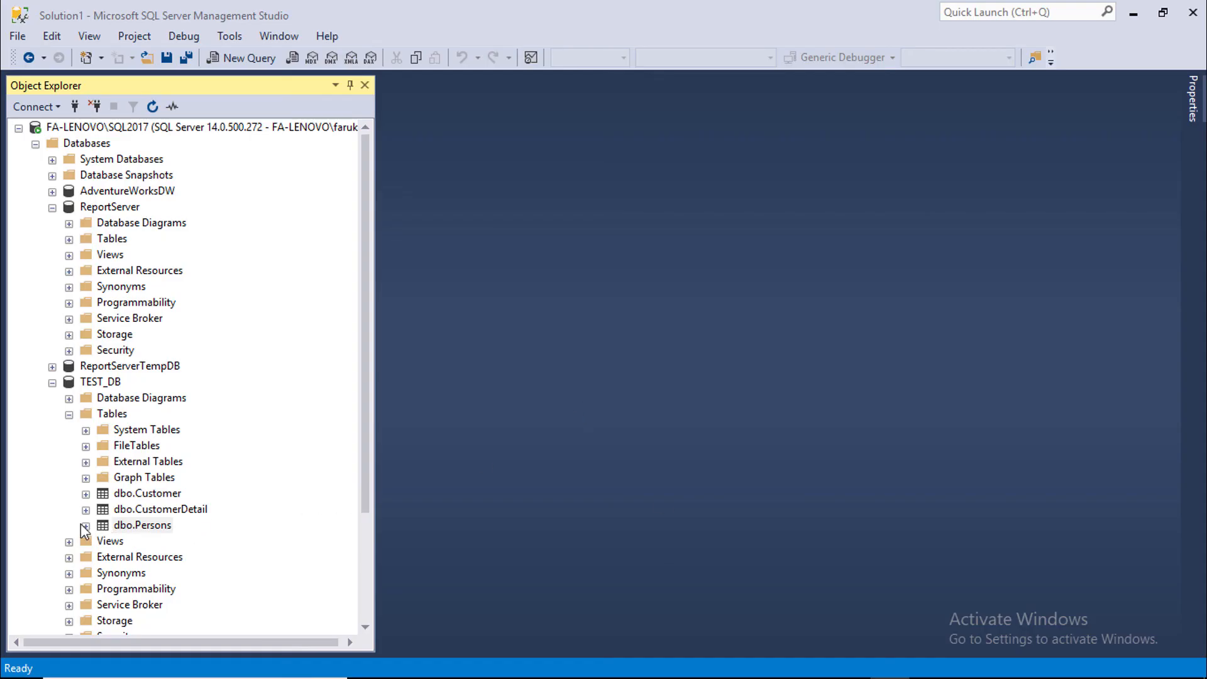
Expand dbo.Persons and start a Non-Clustered Index from its Indexes folder
left_click(84, 524)
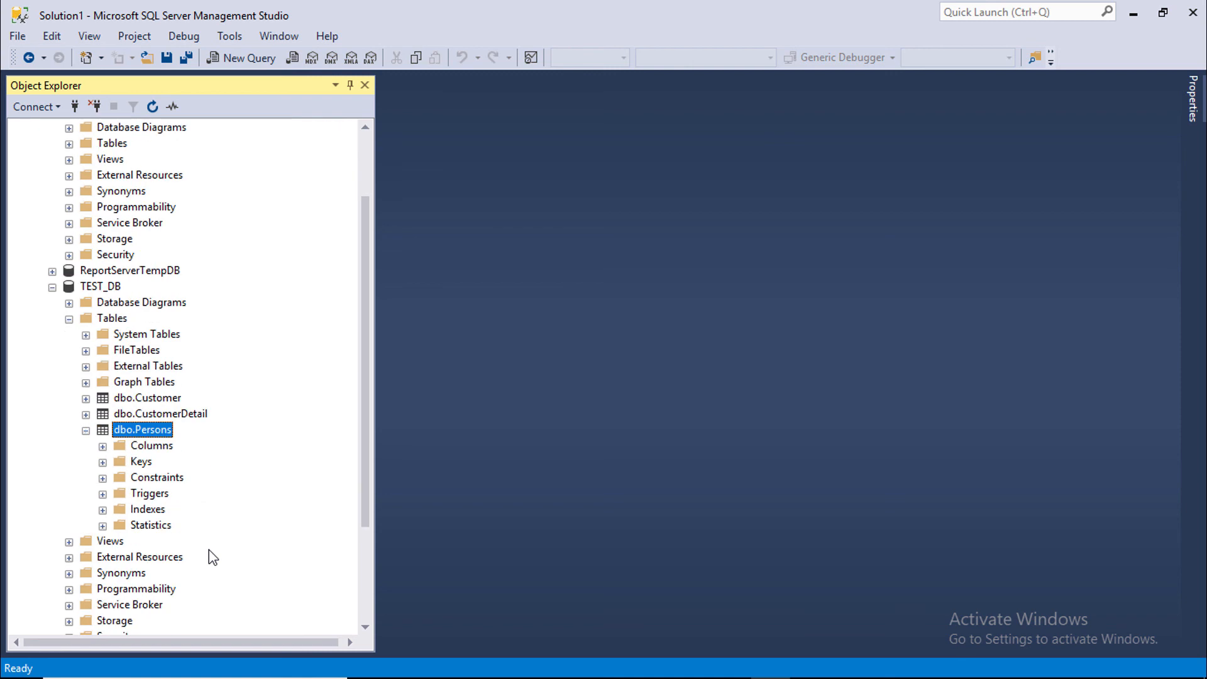
mouse_move(170, 529)
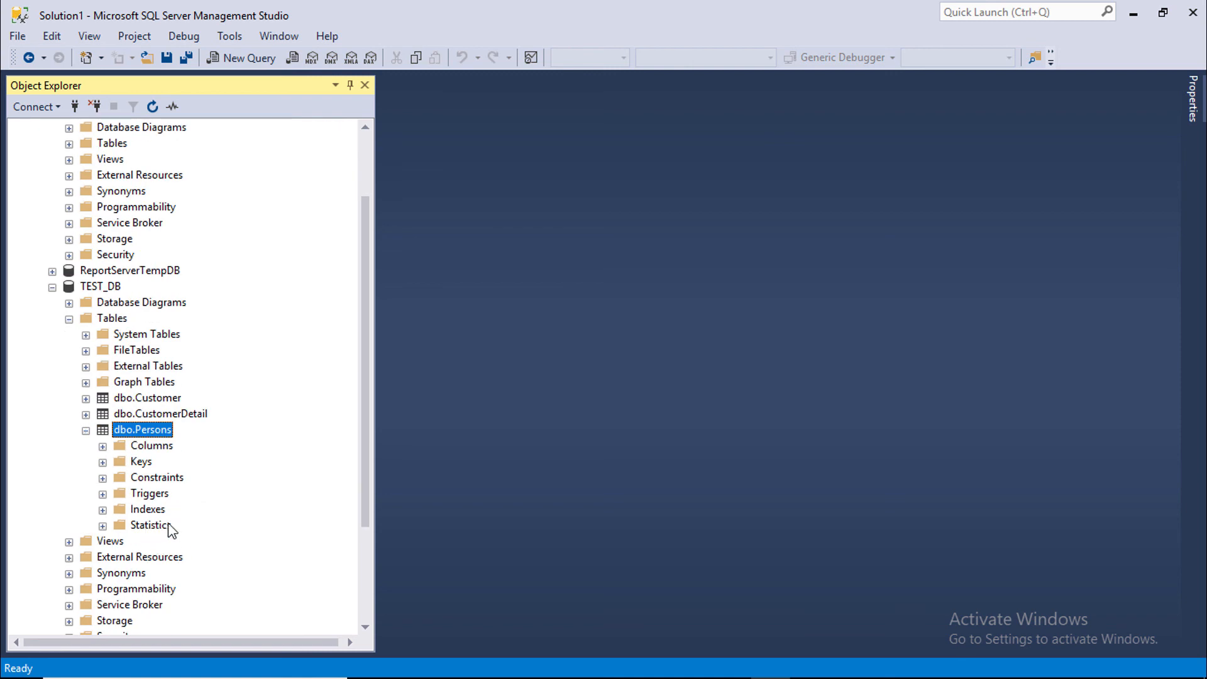
left_click(147, 508)
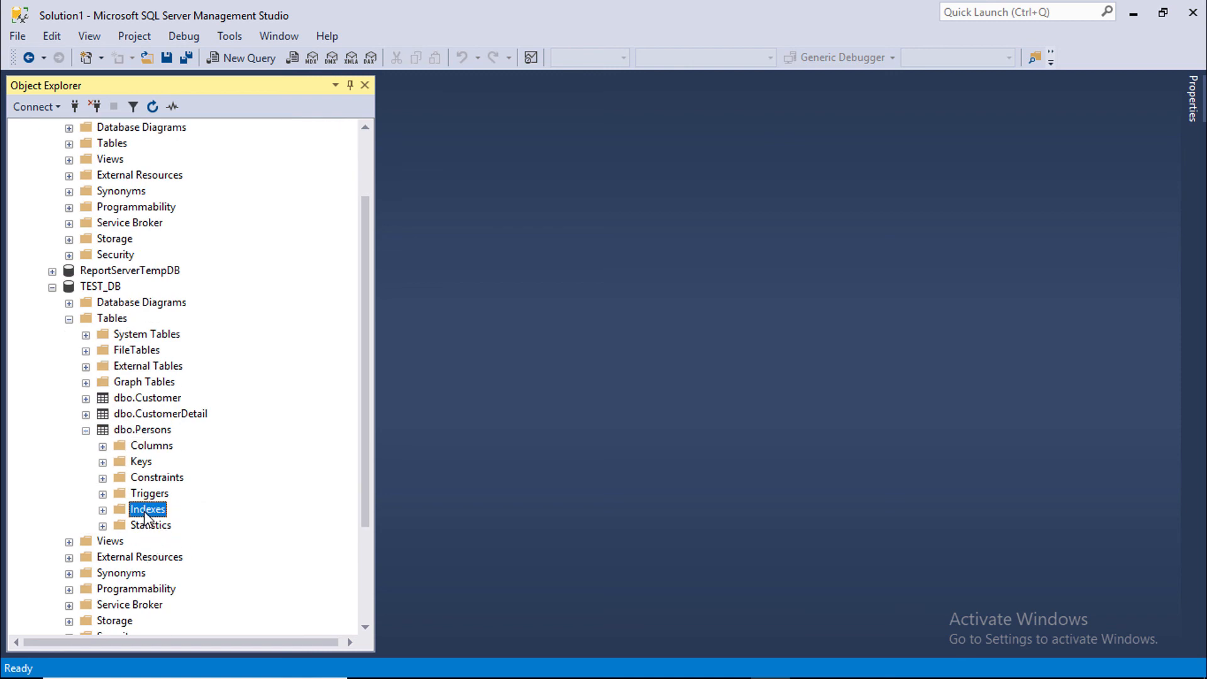
right_click(147, 509)
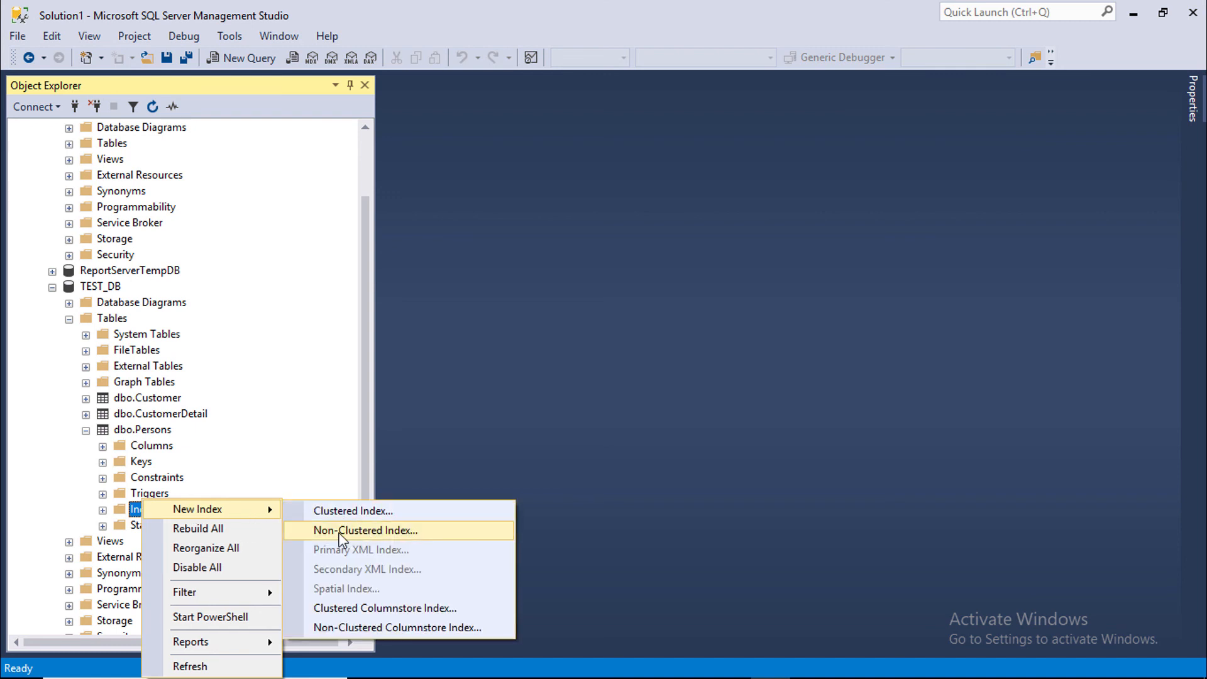
left_click(364, 530)
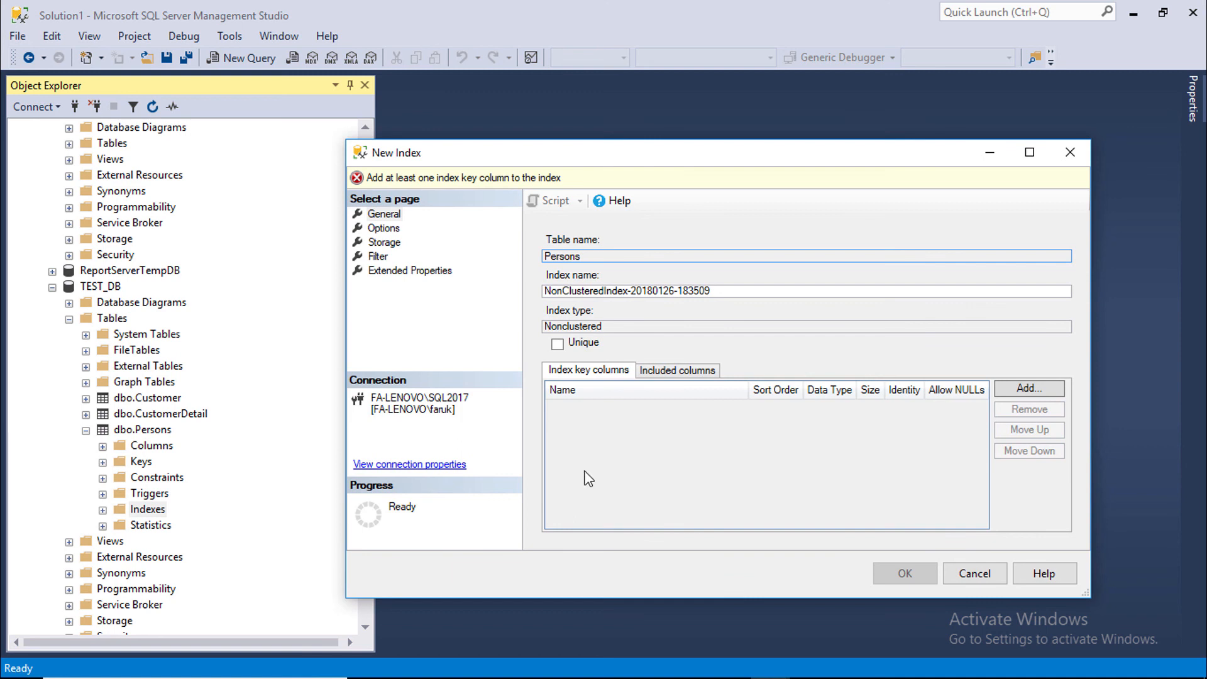
Add Age as the key column of the new index, then check it under Persons' Indexes folder
left_click(1028, 388)
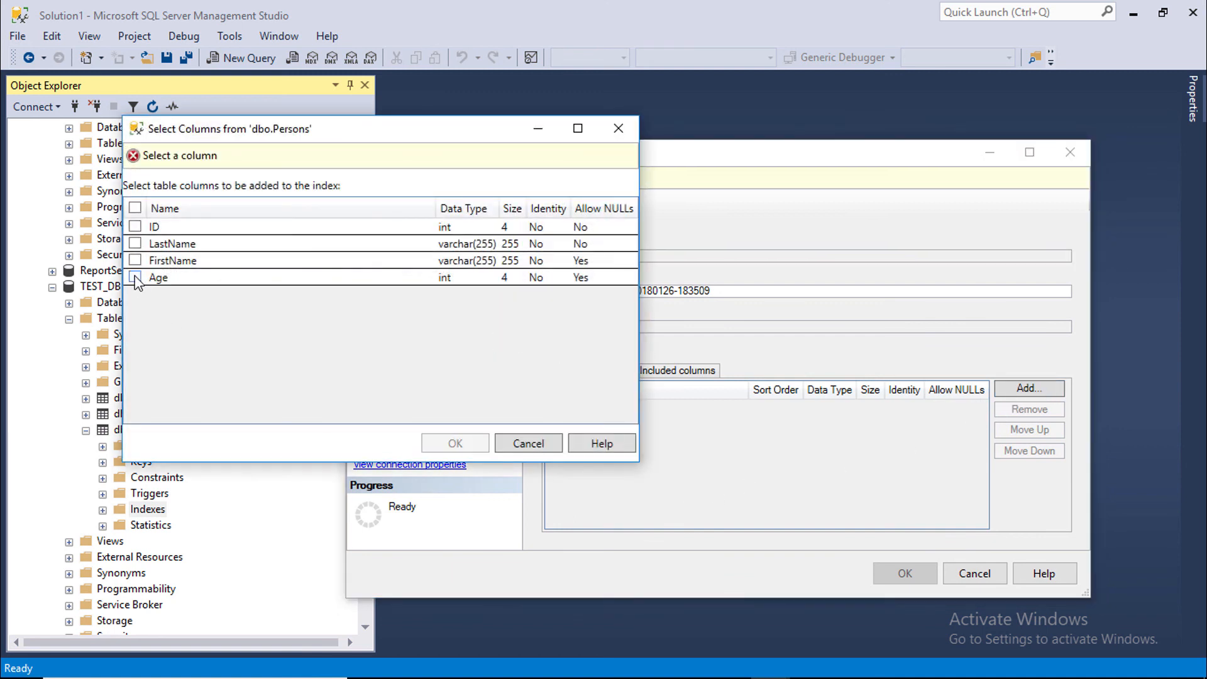
left_click(137, 277)
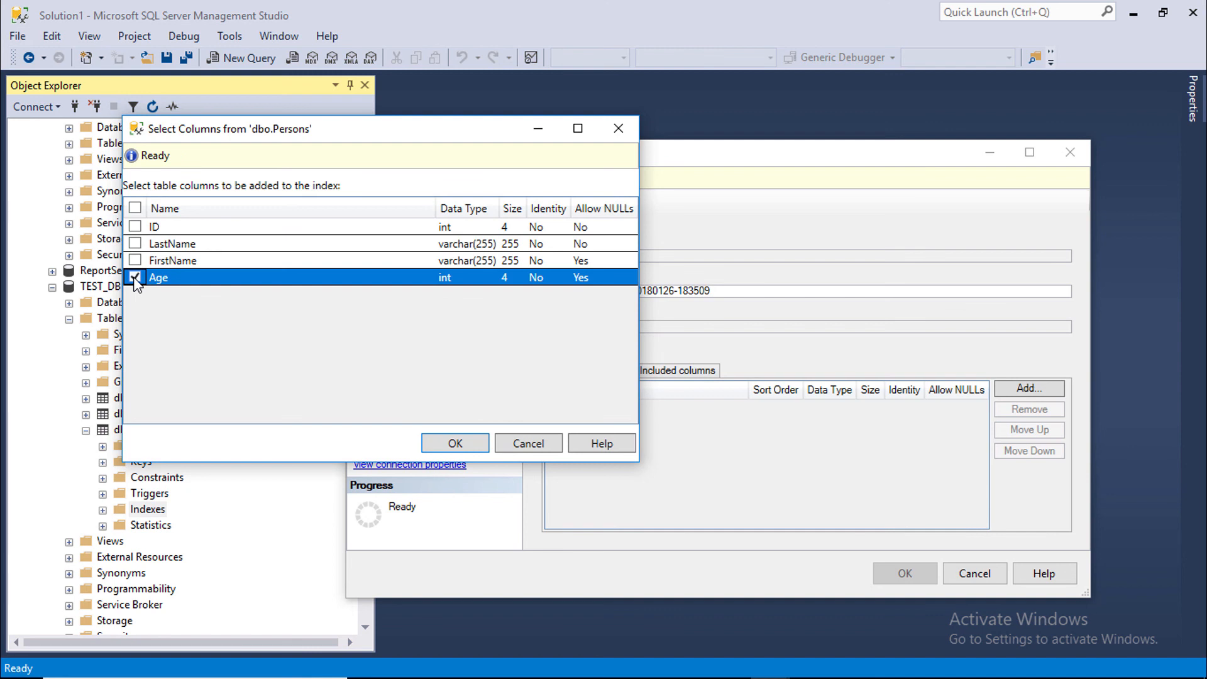
left_click(454, 442)
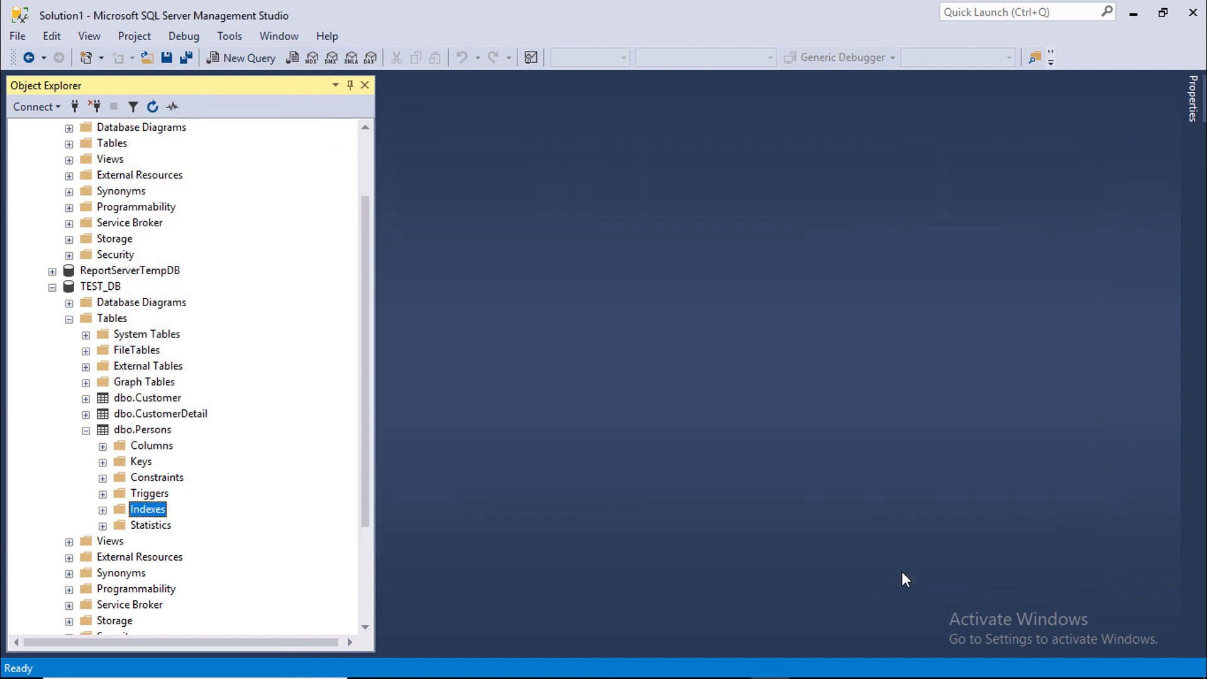
left_click(103, 508)
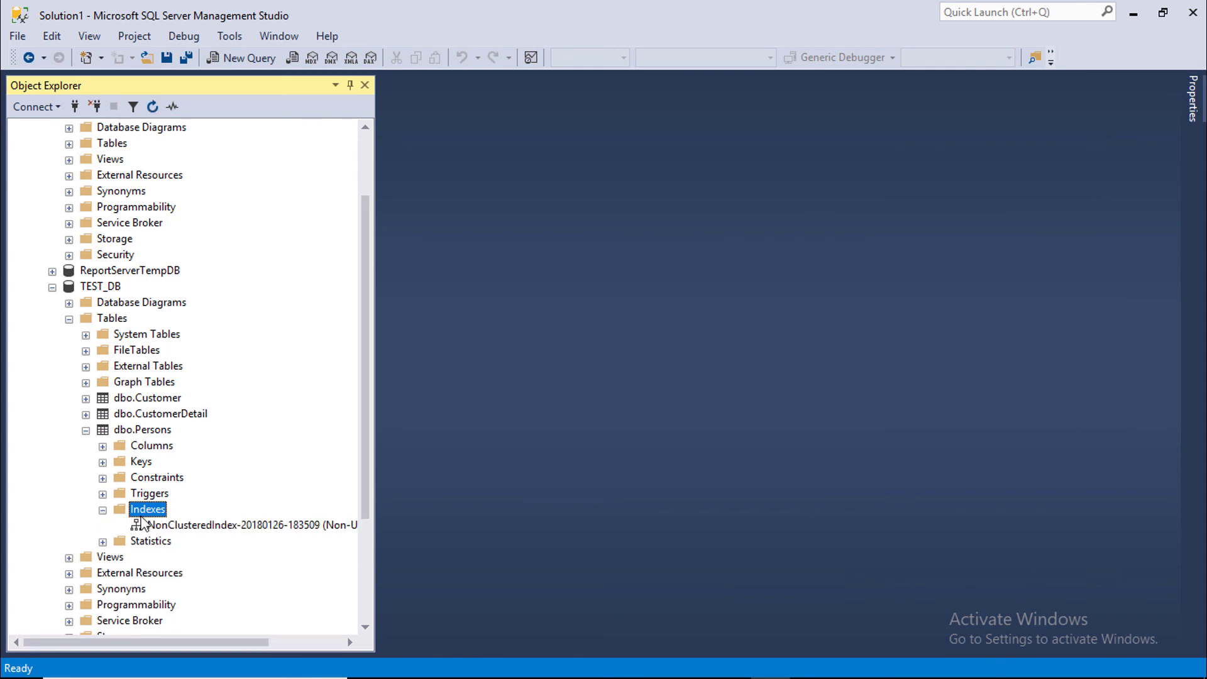
left_click(246, 524)
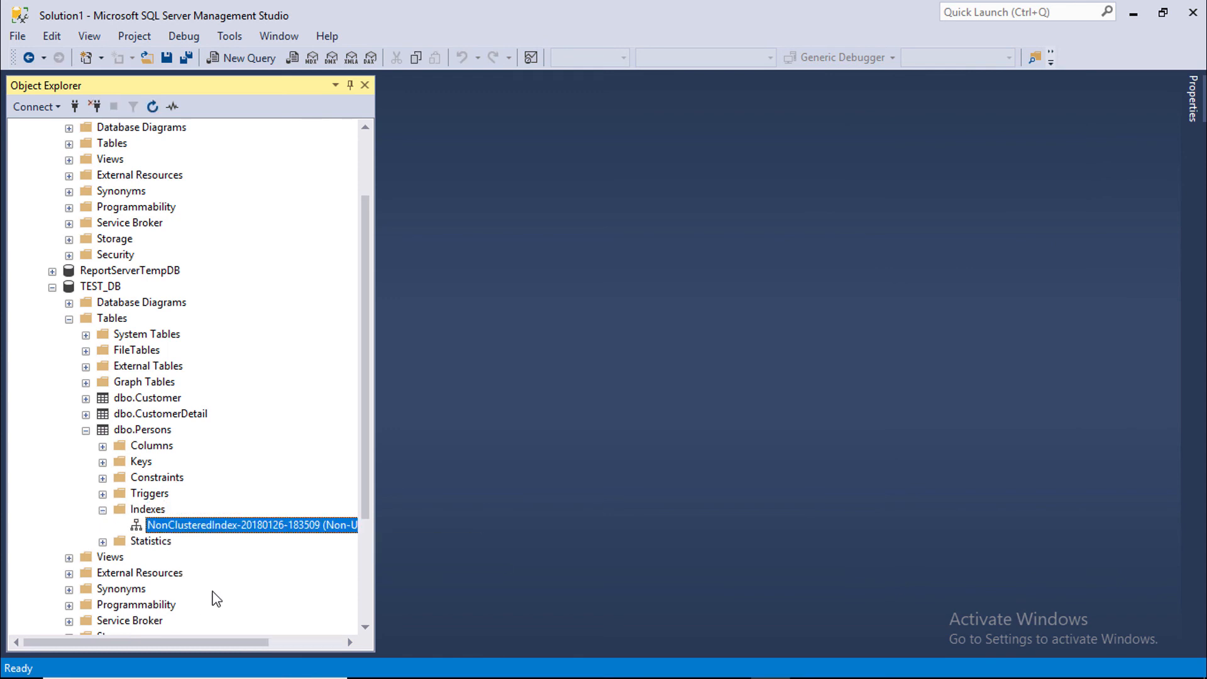